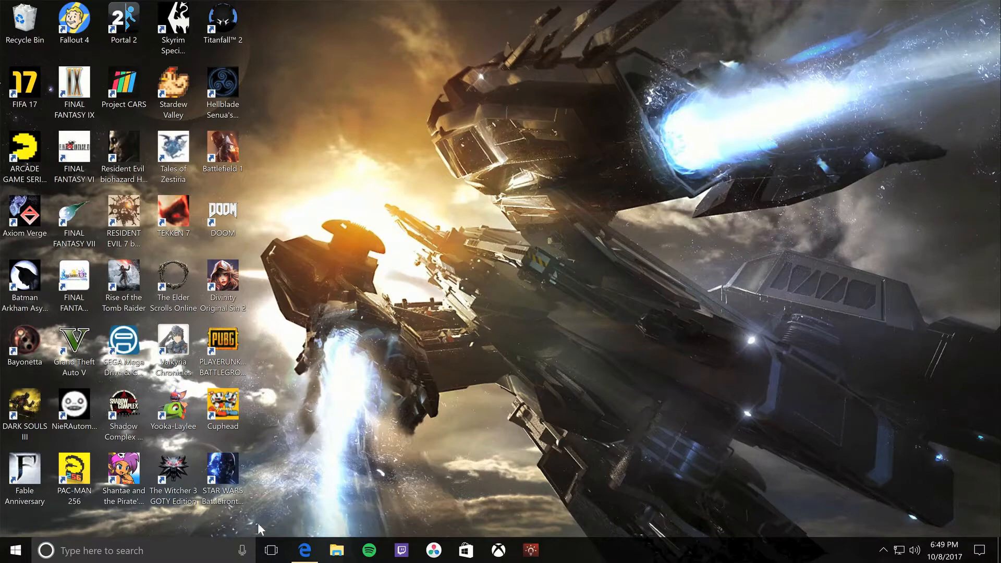
Bring up the hakchi2 v2.20 GitHub release page and scroll to its Downloads file list
click(304, 549)
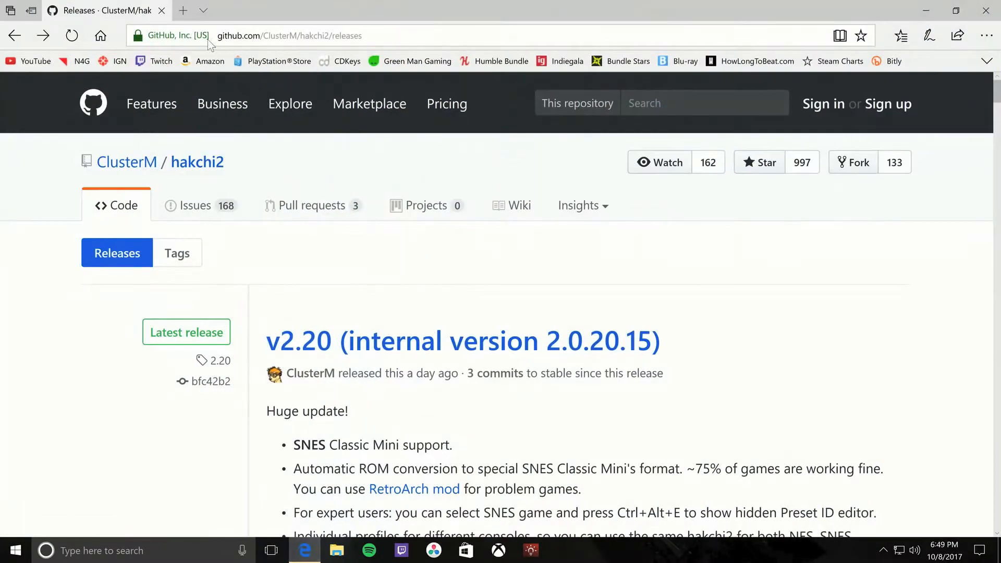
mouse_move(389, 30)
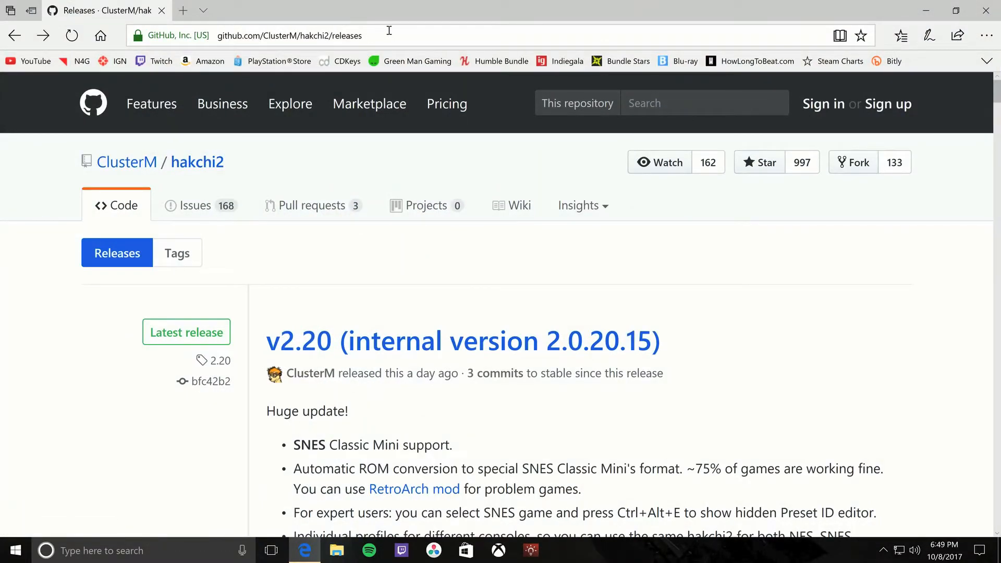
mouse_move(189, 273)
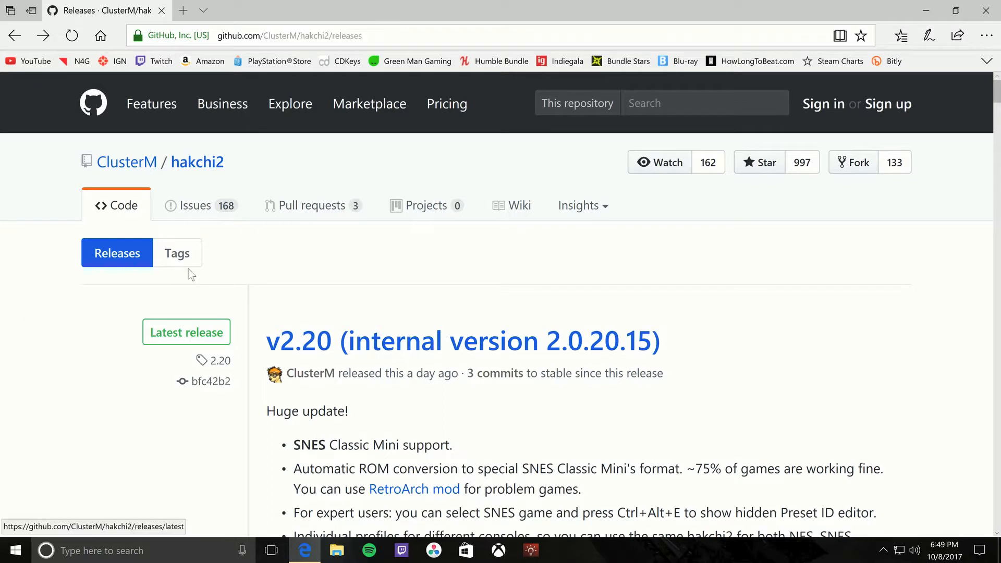
mouse_move(345, 365)
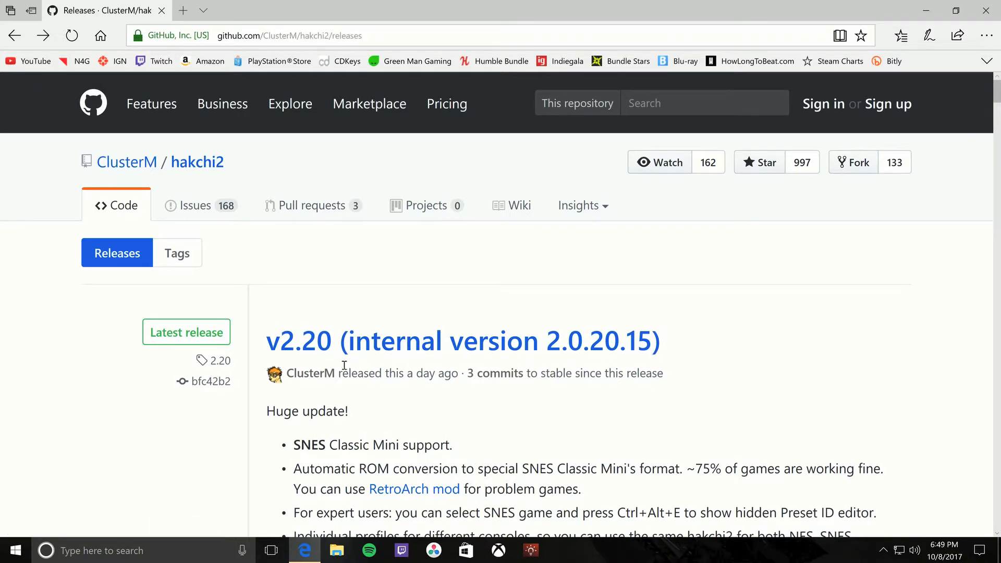
mouse_move(638, 419)
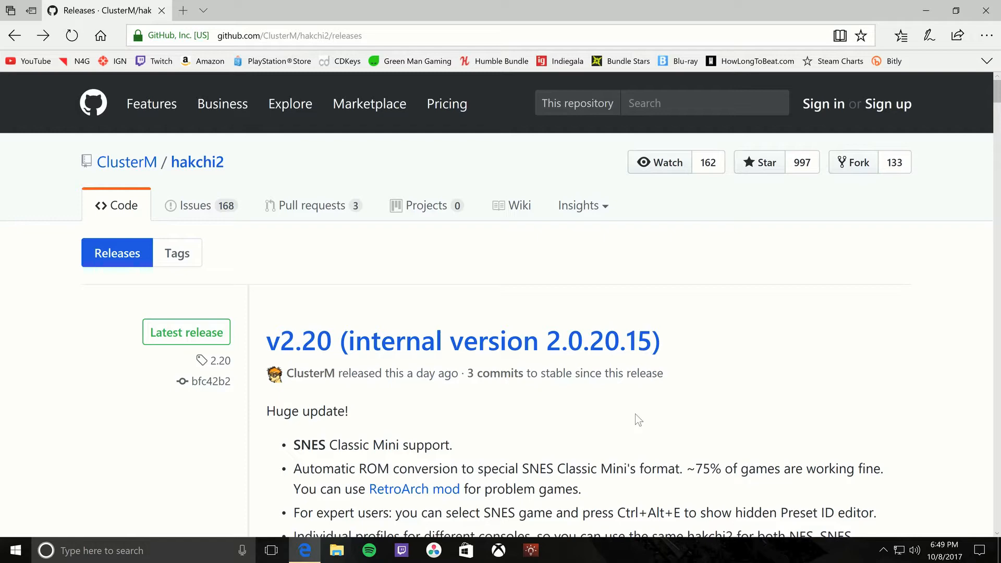
double_click(332, 444)
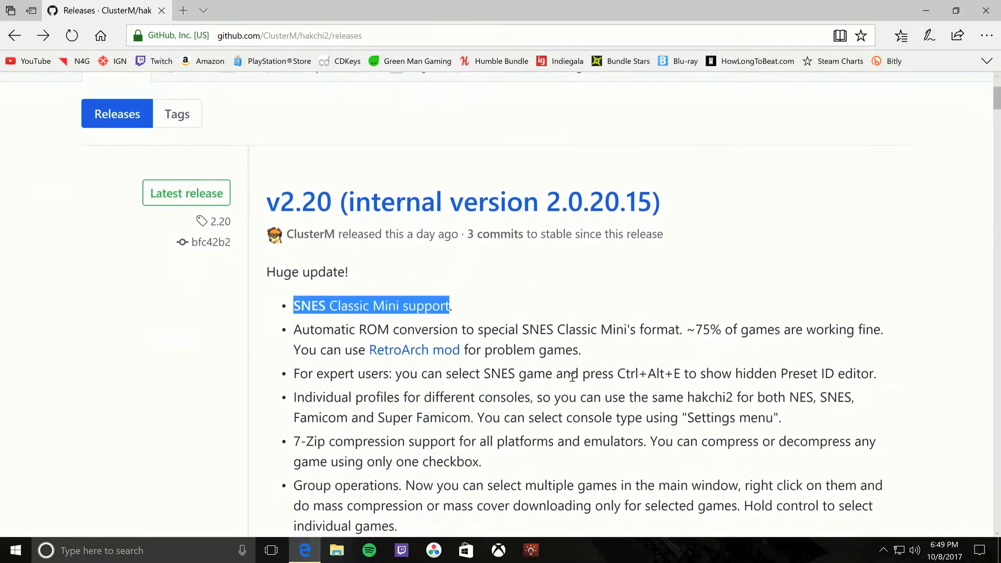
scroll(down, 3)
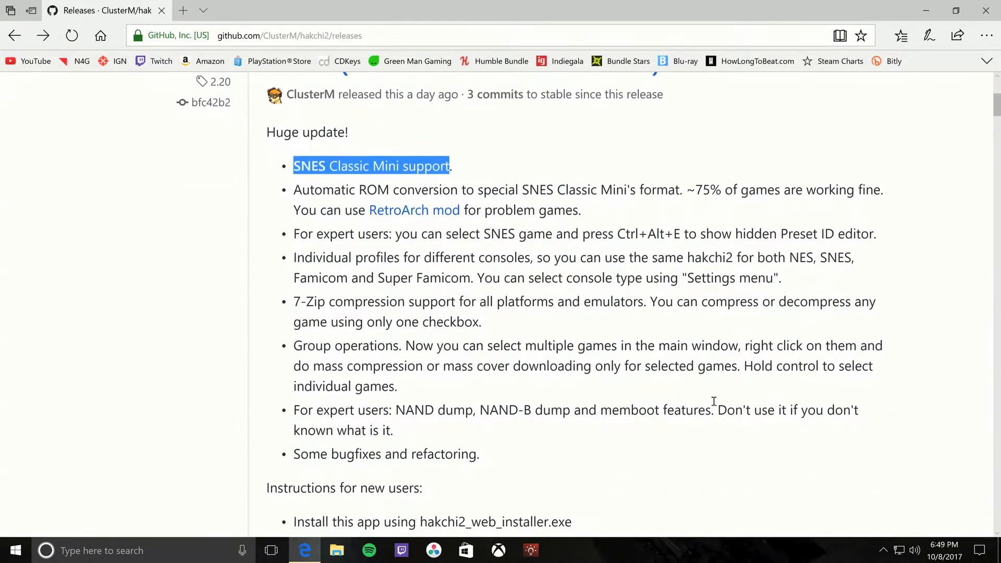
scroll(down, 3)
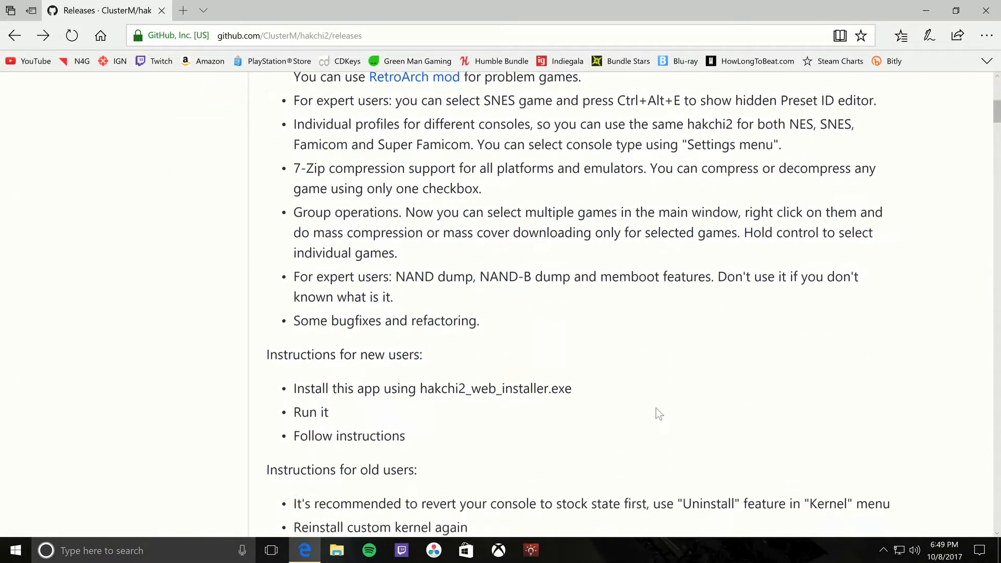
scroll(down, 3)
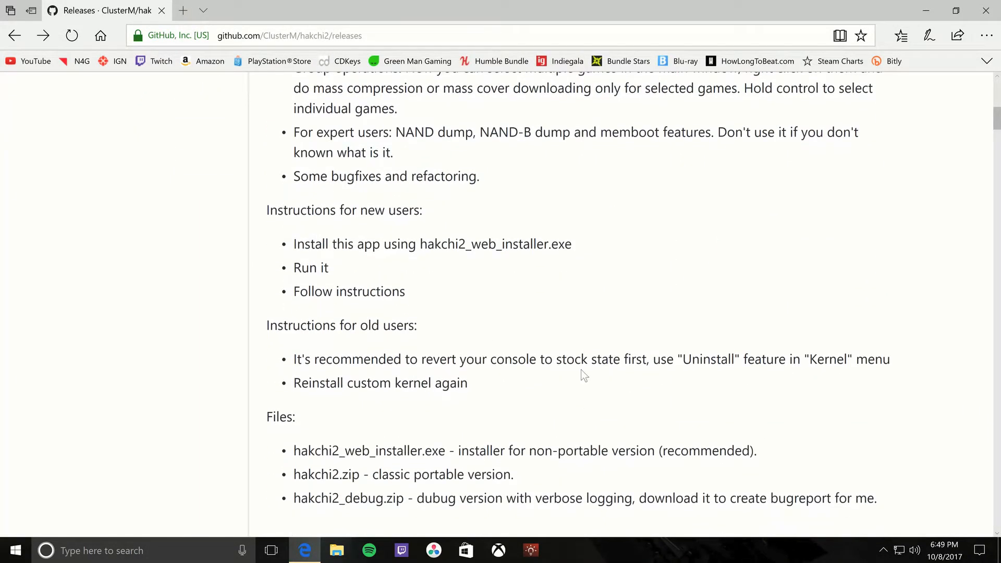
scroll(down, 3)
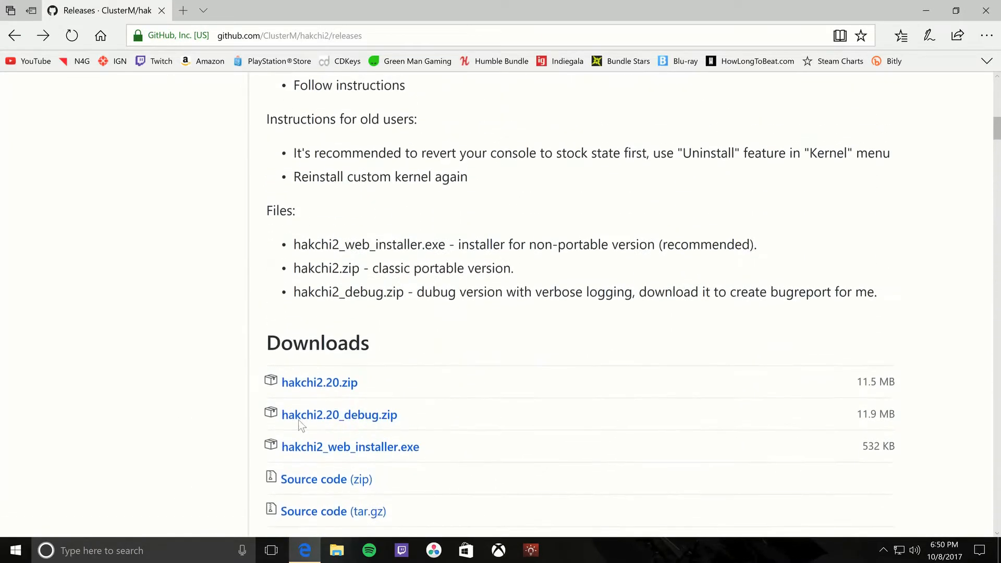
Download hakchi2.20.zip and save it to the Desktop via Save as
click(319, 382)
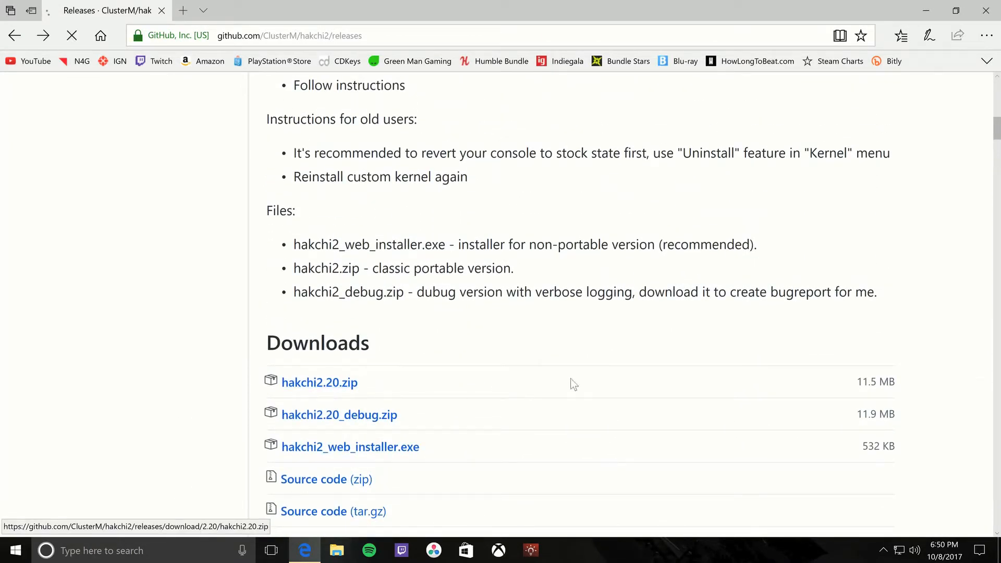
click(319, 382)
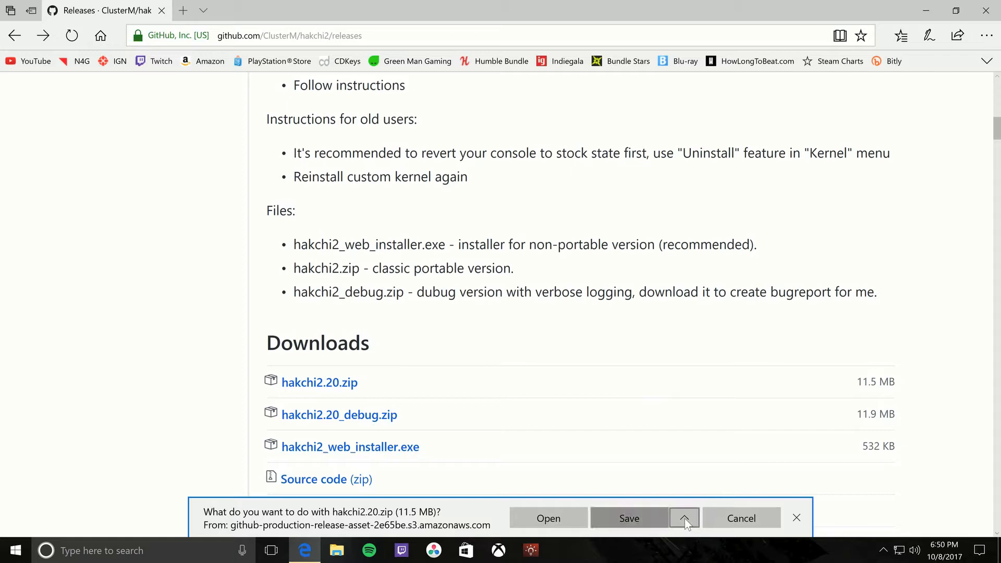
click(684, 519)
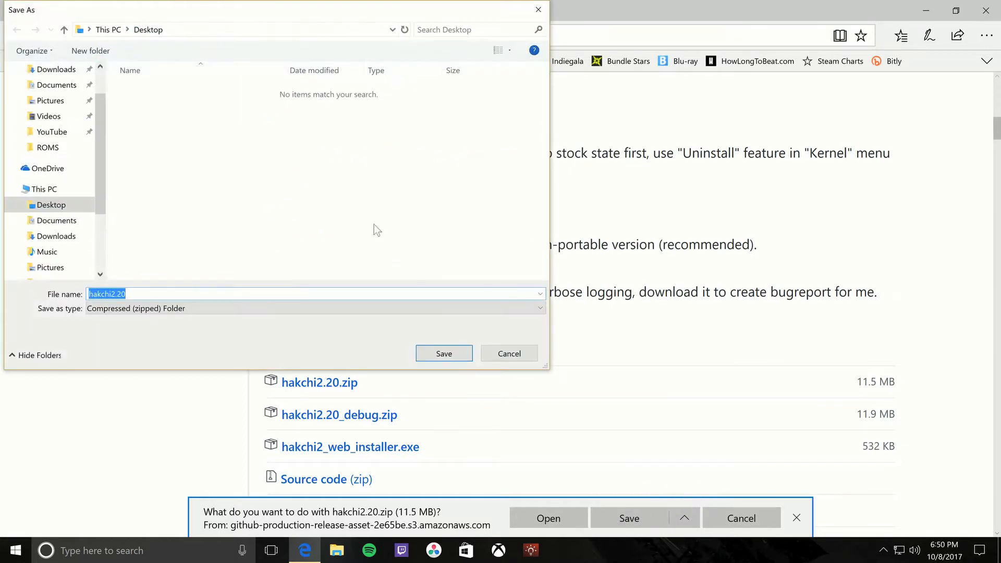
click(445, 353)
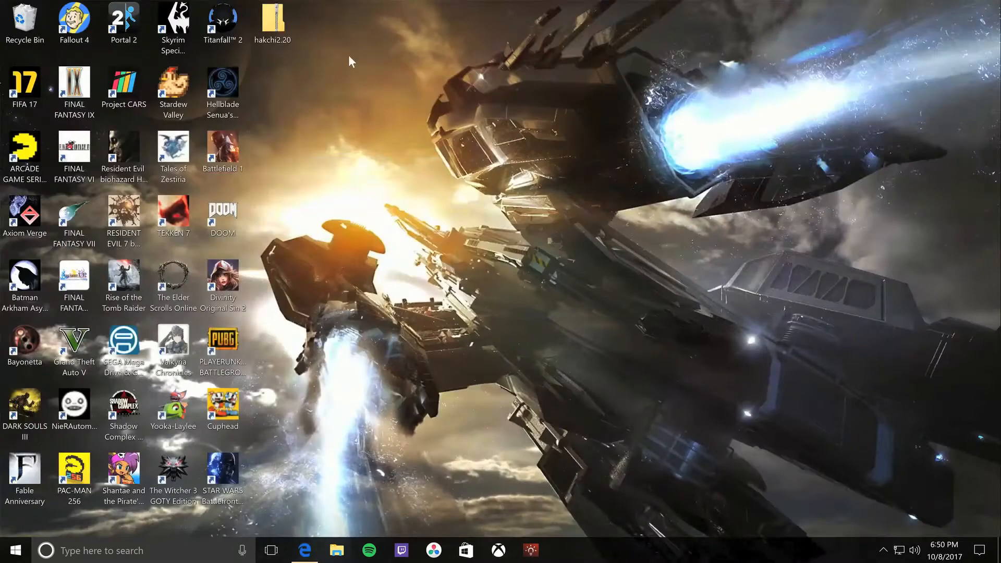
Extract the hakchi2 folder from the hakchi2.20 zip onto the desktop and close the zip window
drag(271, 22, 421, 216)
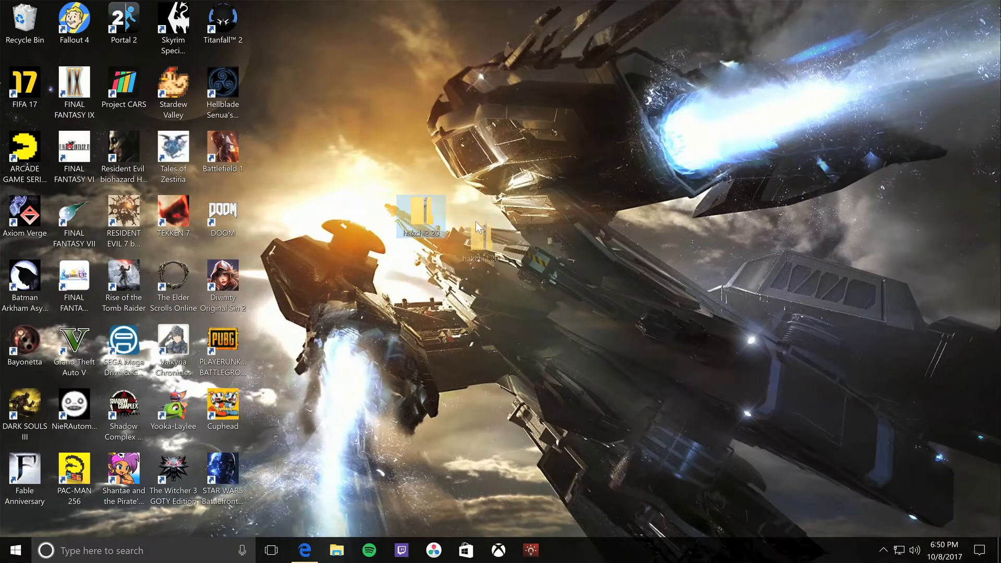
double_click(420, 214)
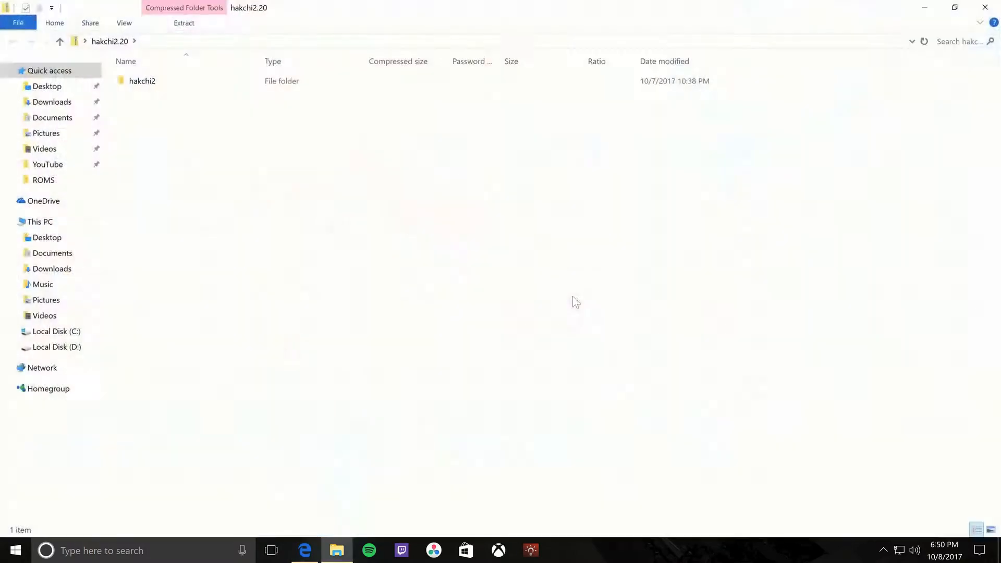
click(954, 7)
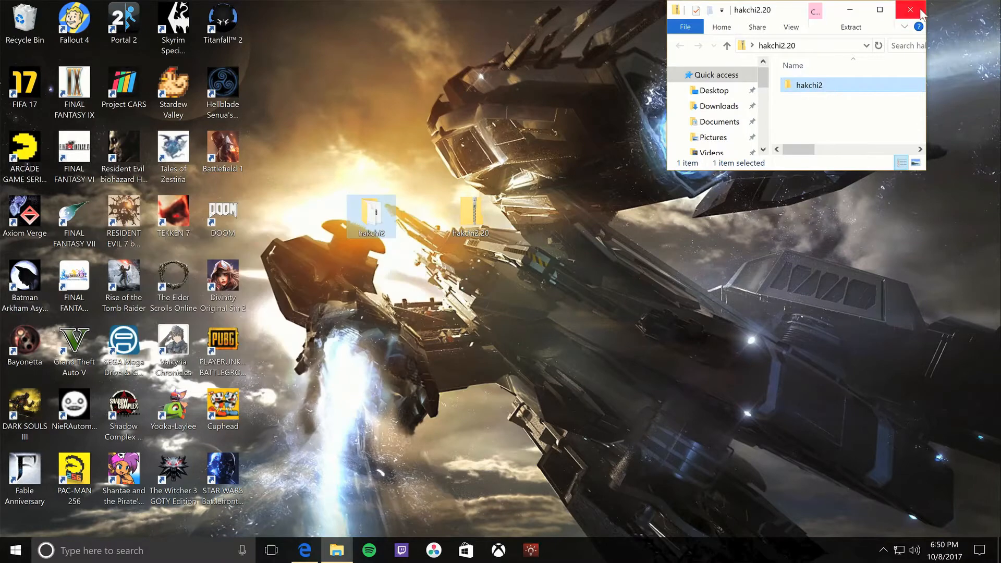
click(909, 11)
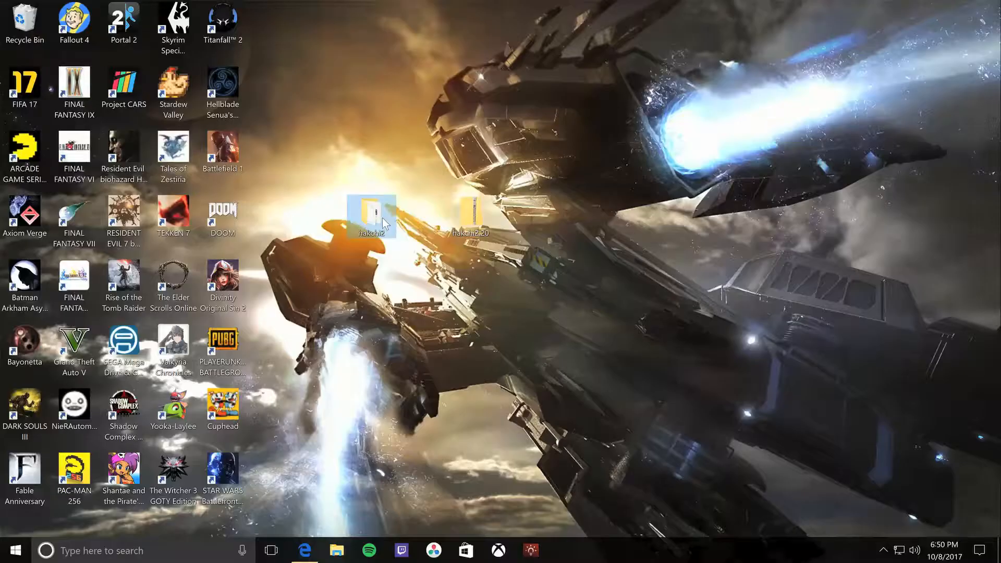
Launch hakchi.exe from the extracted hakchi2 folder
double_click(371, 214)
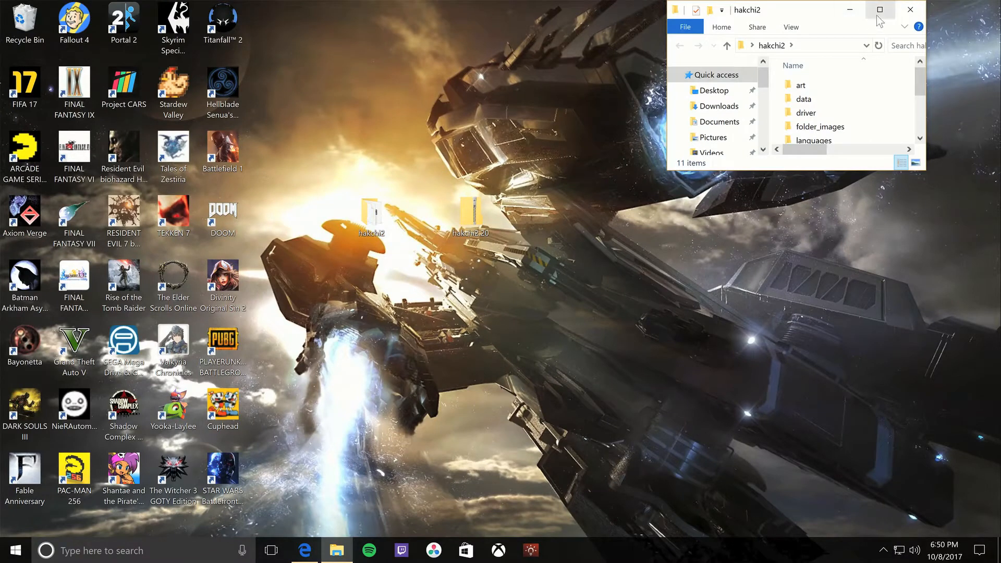
click(880, 10)
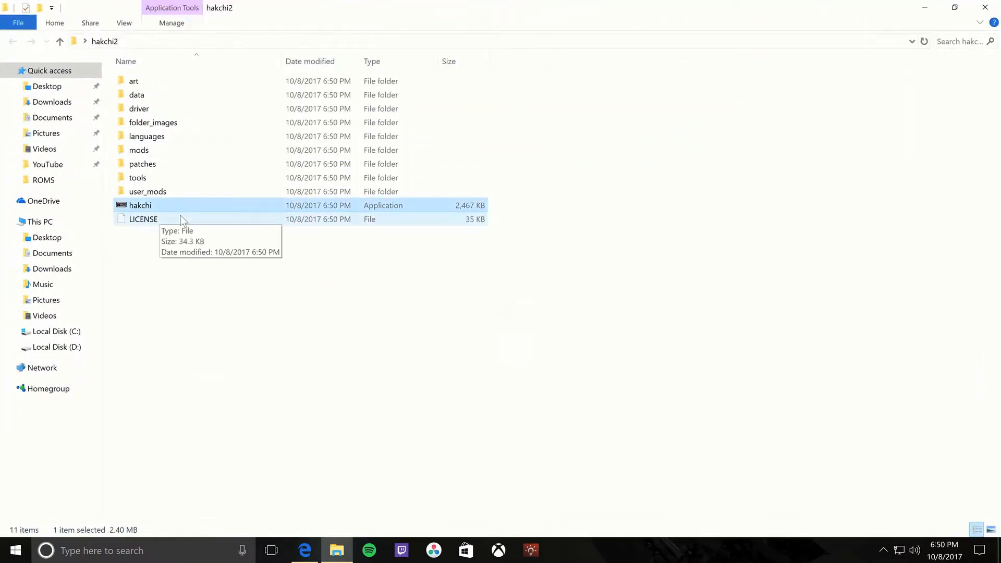
mouse_move(201, 210)
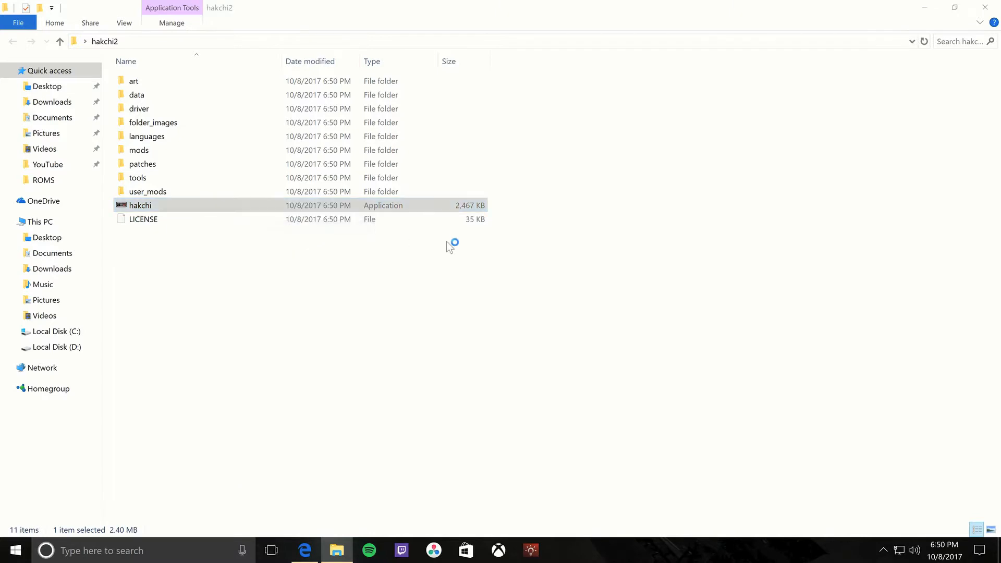
double_click(139, 206)
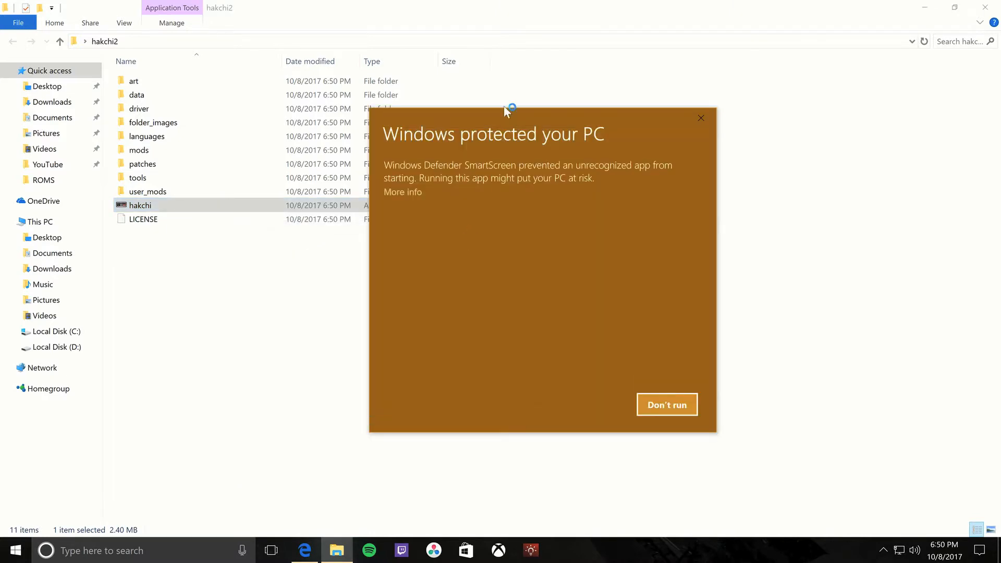
Allow hakchi to run past the SmartScreen warning and User Account Control prompt
click(403, 192)
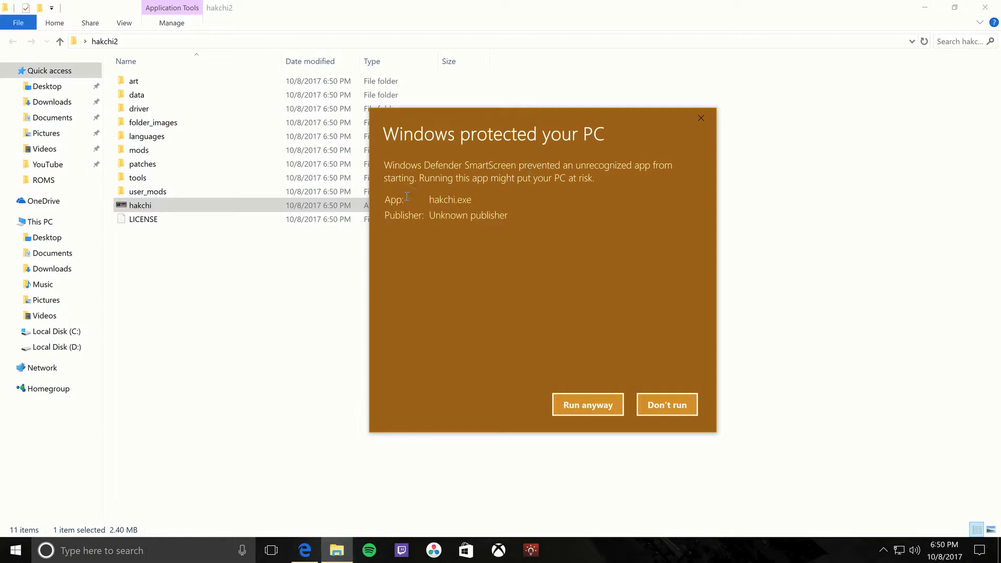
click(587, 405)
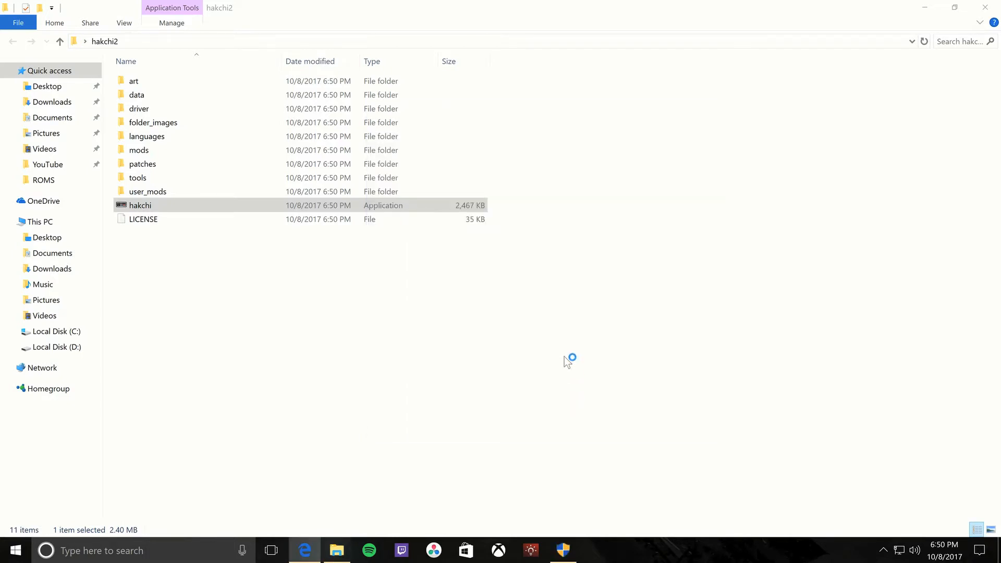
double_click(140, 205)
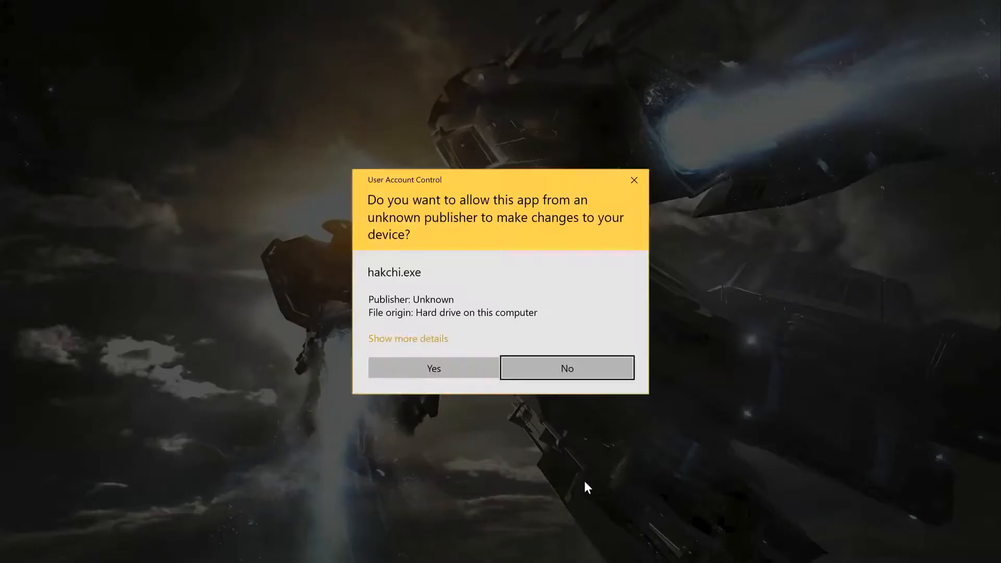
click(432, 368)
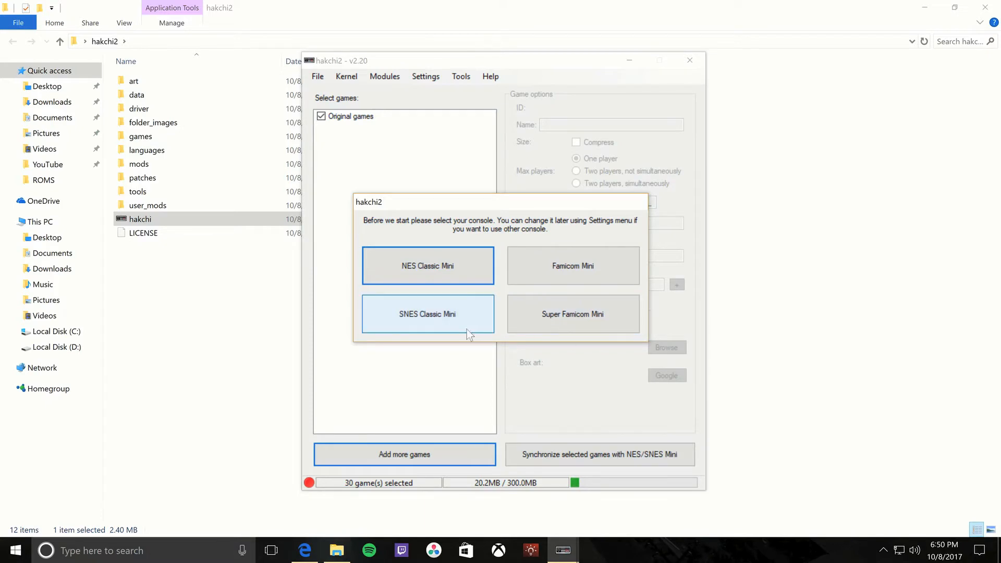
mouse_move(553, 274)
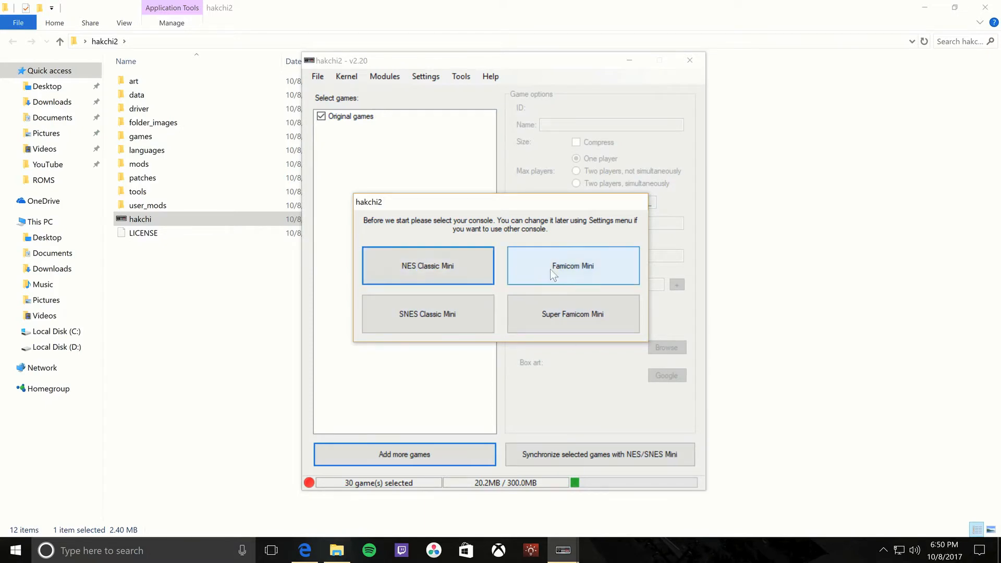
Choose SNES Classic Mini as the console and dismiss the Hello welcome message
click(427, 266)
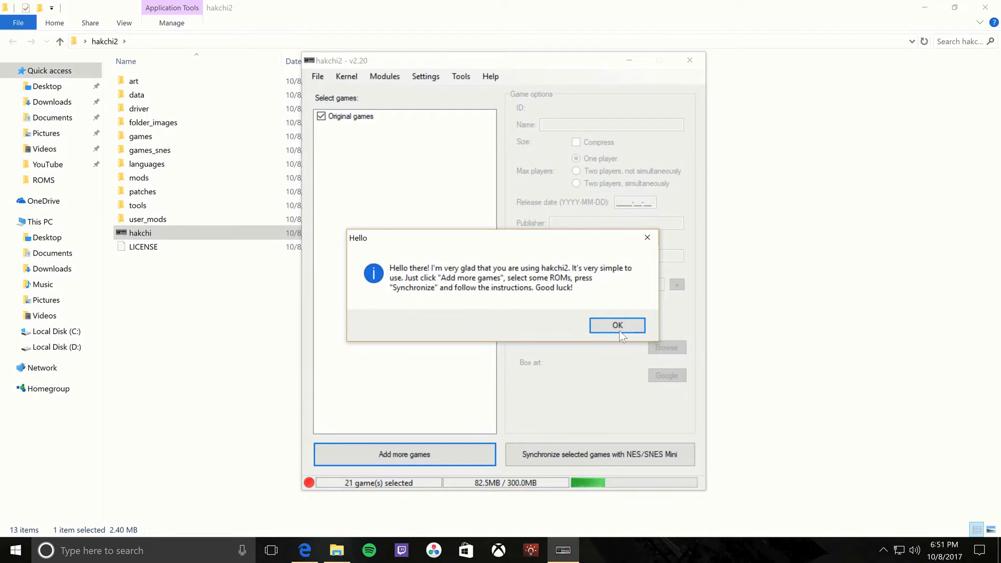
click(616, 325)
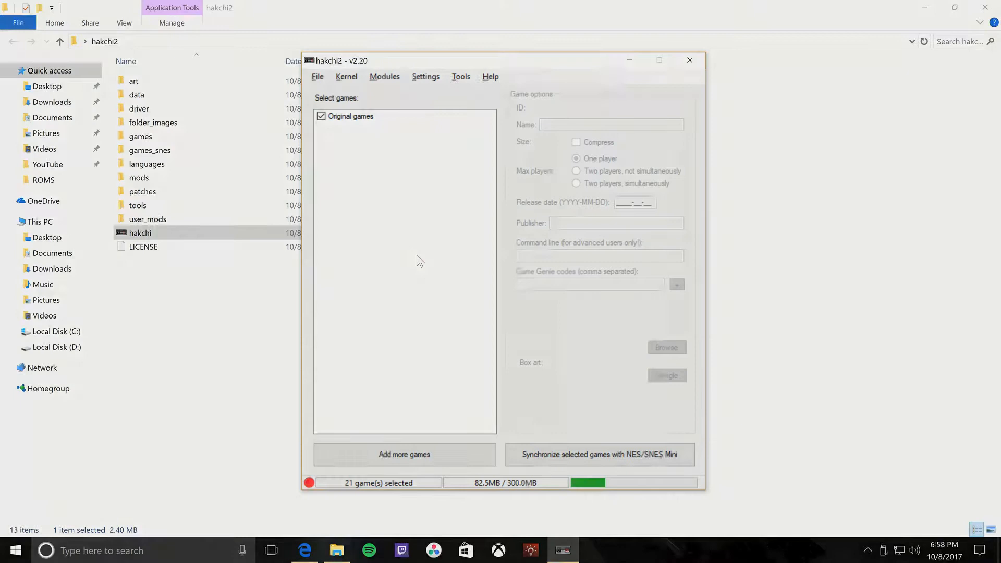
Dump the console's original kernel via Kernel > Dump kernel and acknowledge the Done message
click(346, 76)
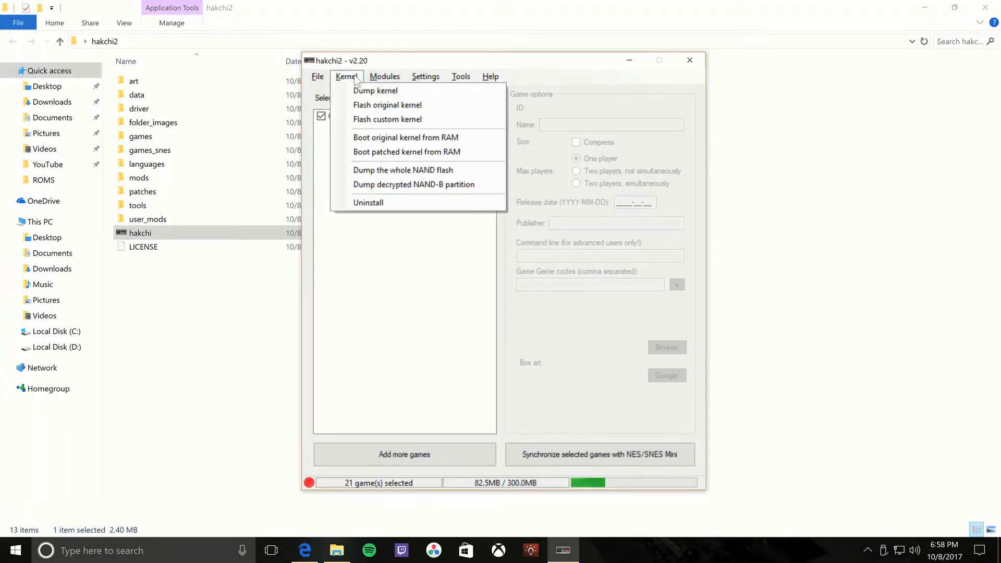
mouse_move(375, 90)
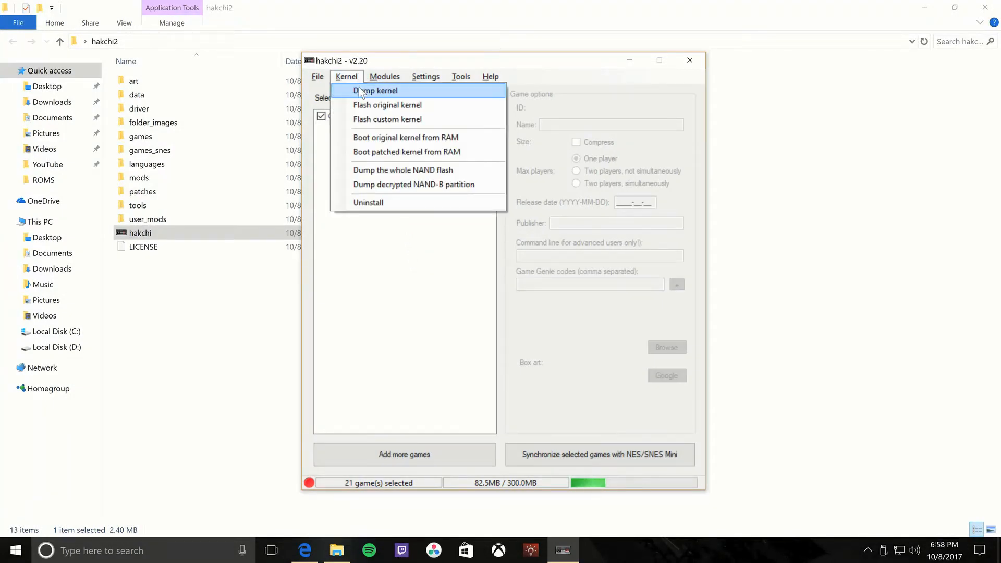
click(376, 90)
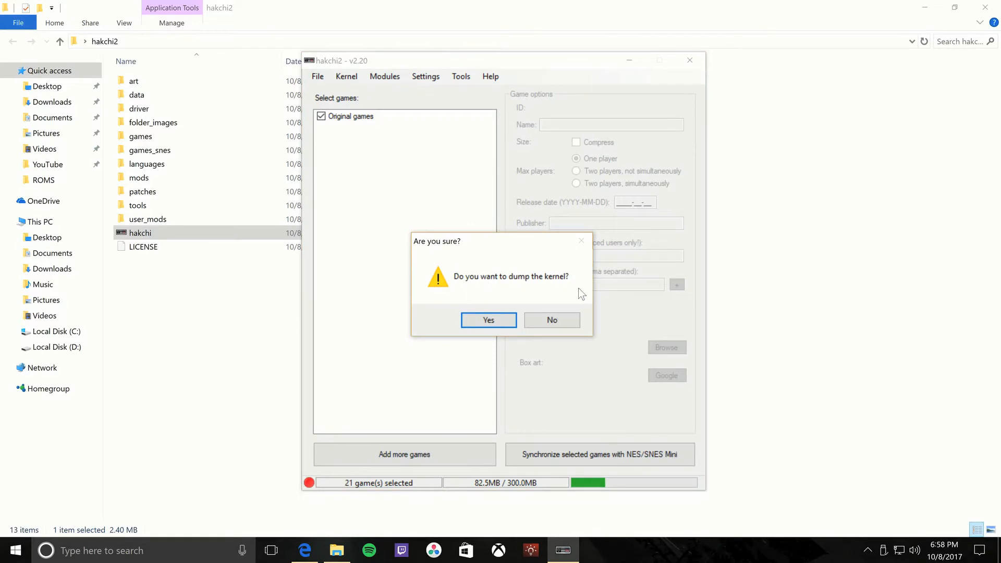
click(487, 320)
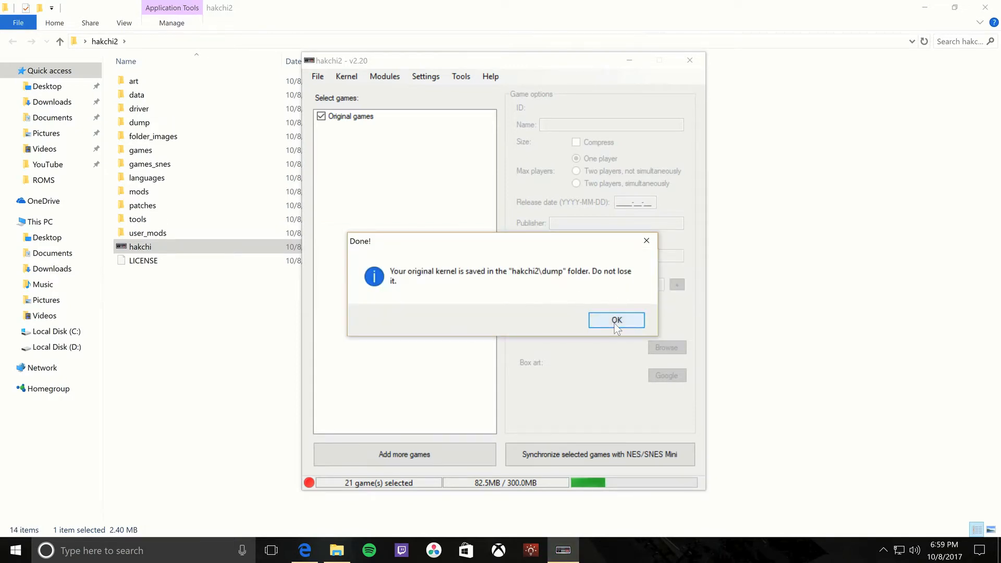
click(616, 320)
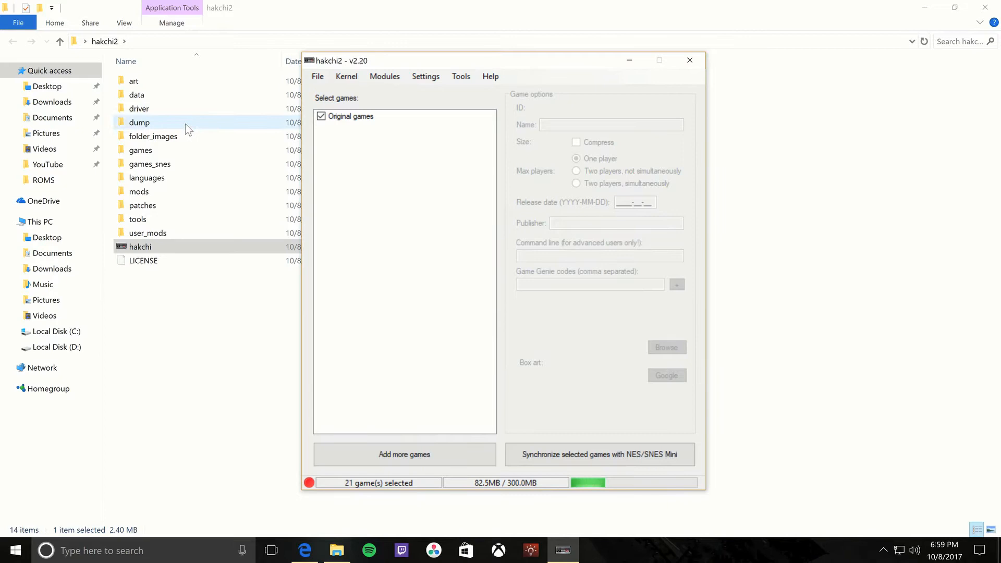
Verify kernel_snes exists inside the dump folder, then close the File Explorer window
double_click(139, 122)
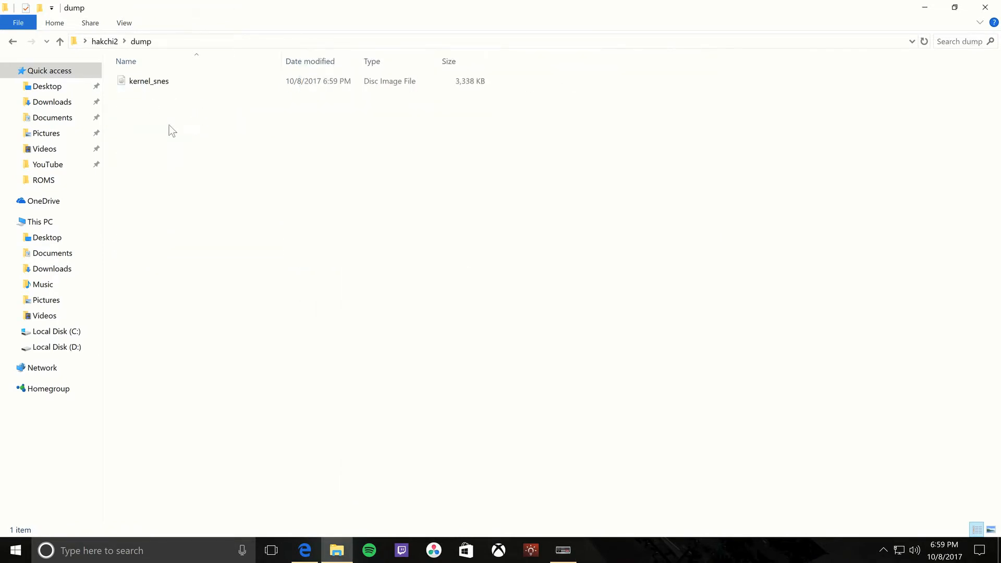
click(149, 81)
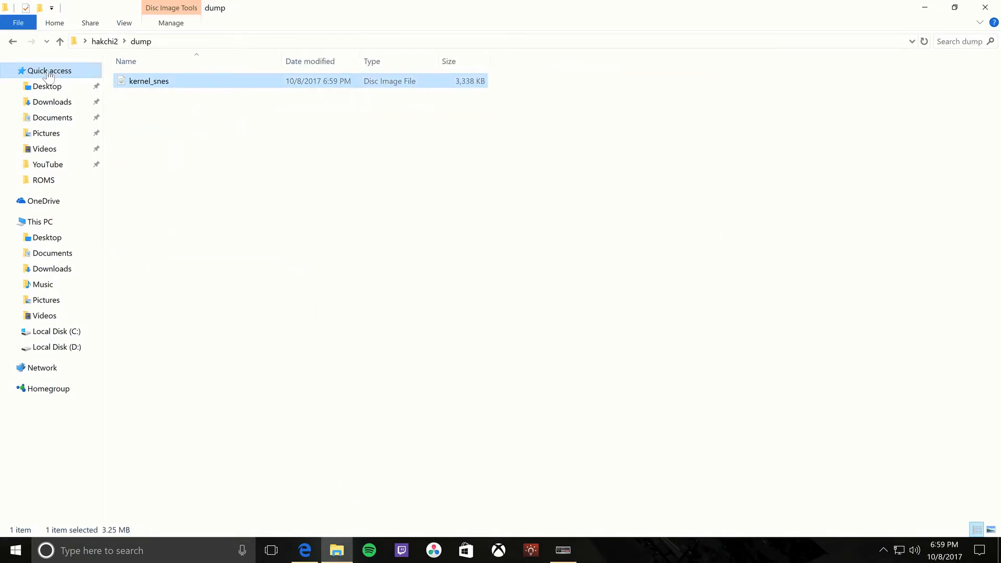
click(60, 41)
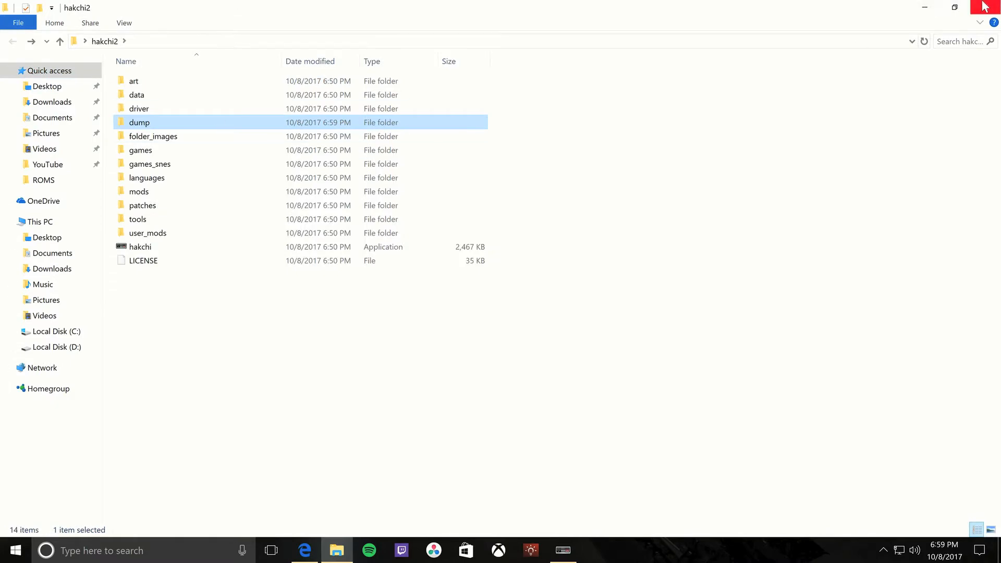
double_click(140, 246)
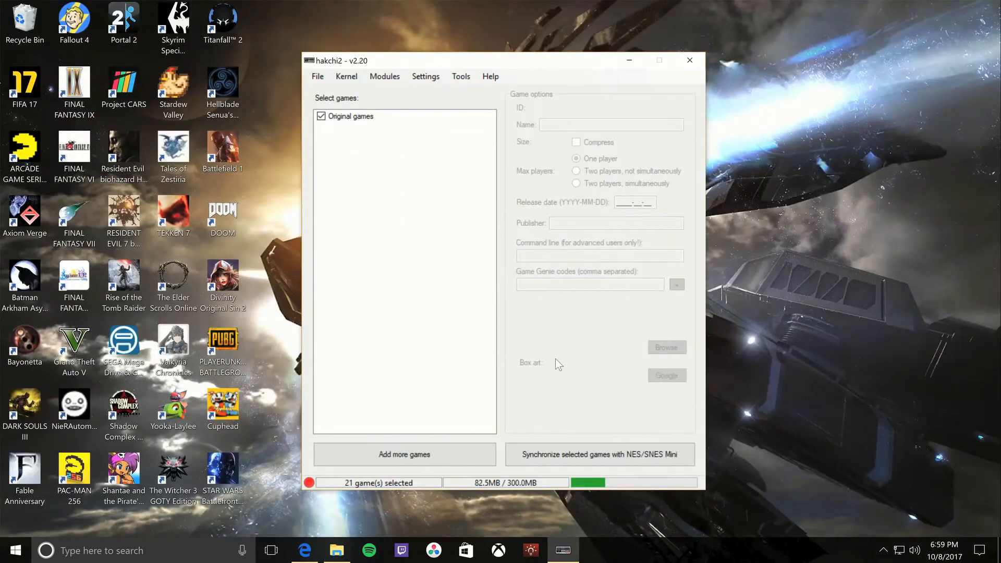
mouse_move(297, 73)
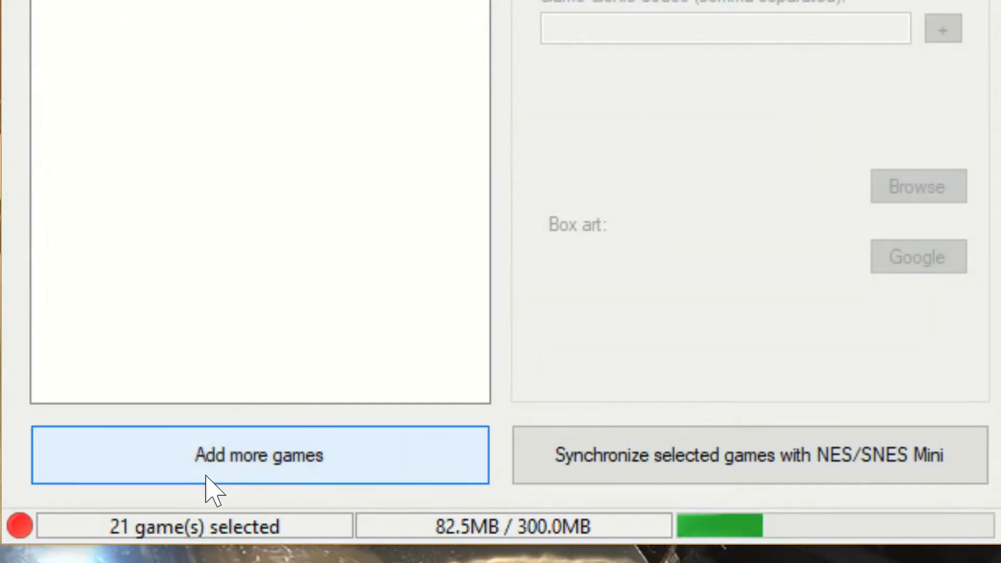
Add all ROM zips from D:\Apps\SNES\ROMS, raising the game list to 50 selected
click(259, 455)
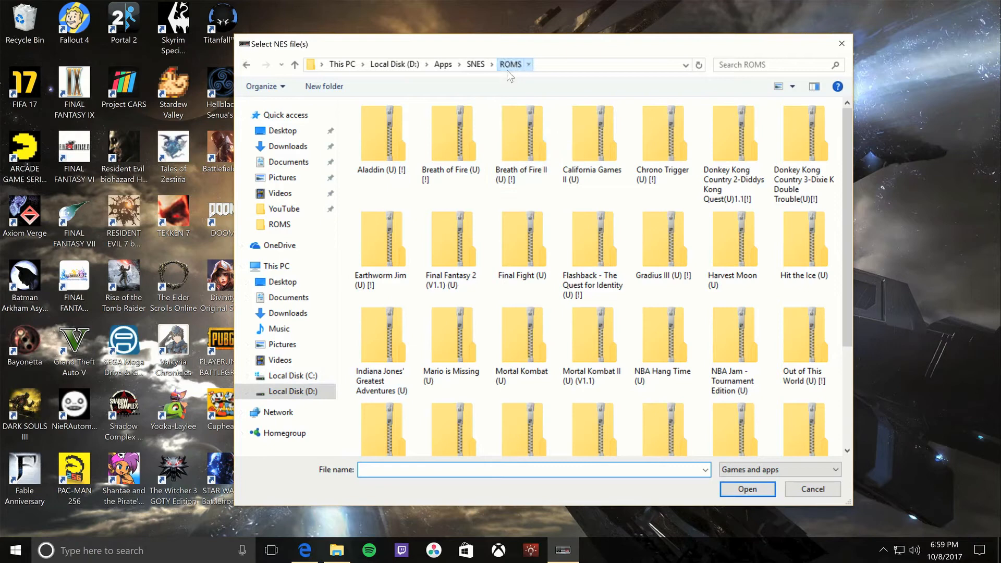
click(382, 132)
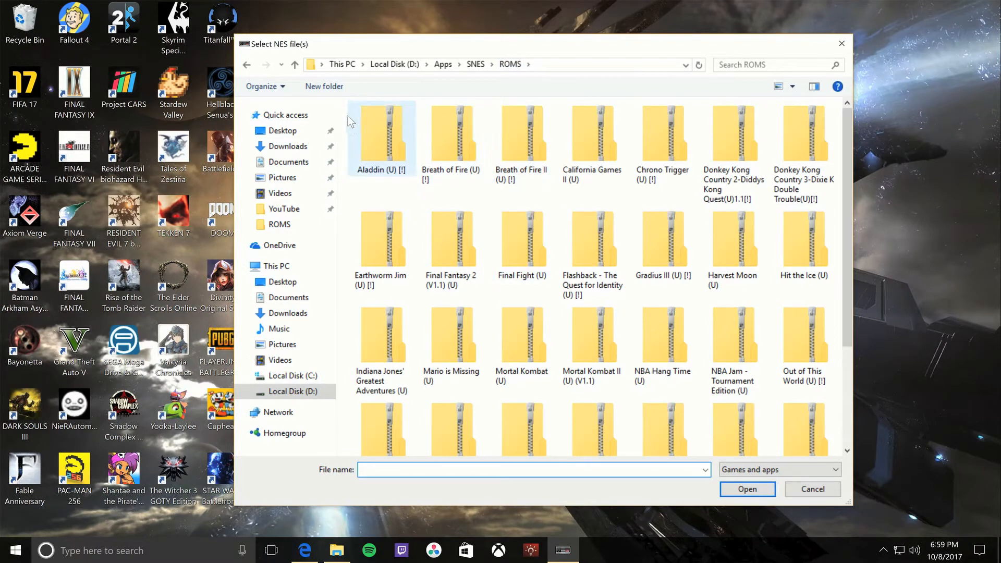
click(381, 135)
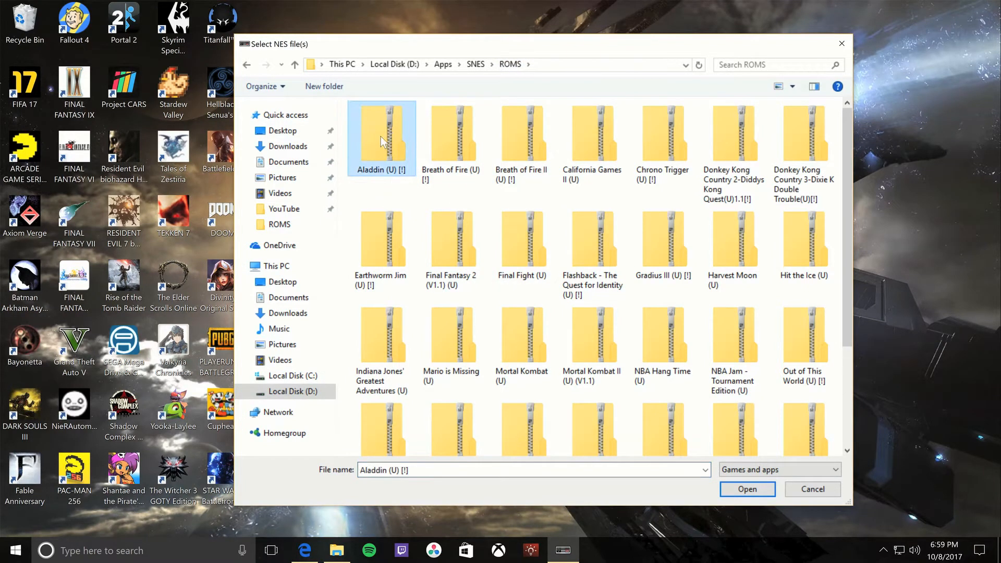
scroll(down, 3)
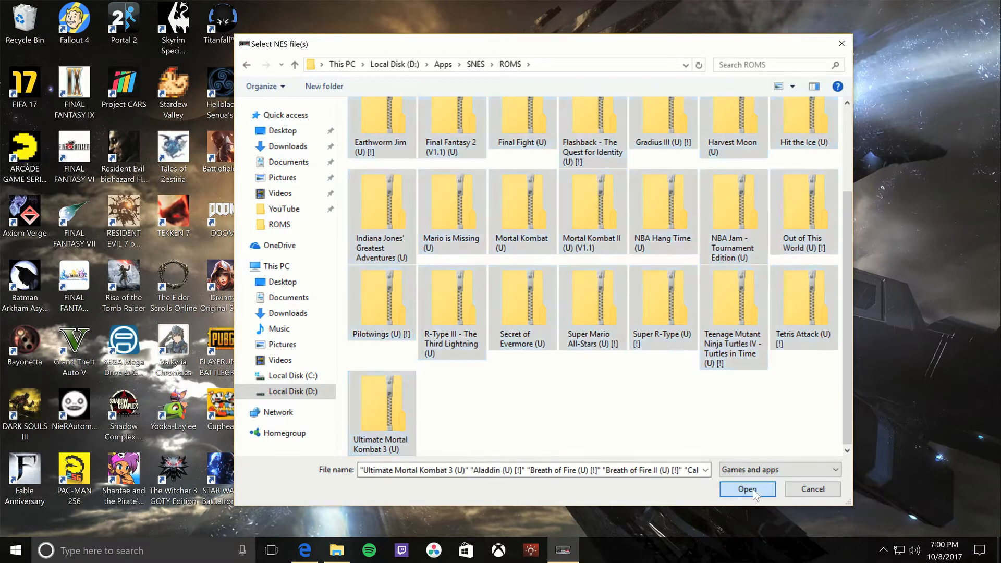
click(746, 489)
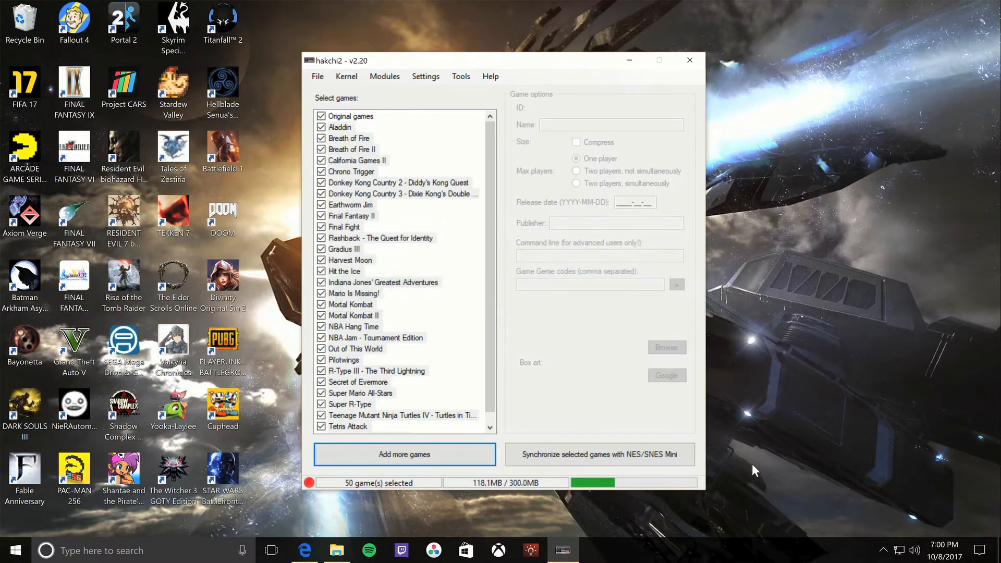
mouse_move(349, 153)
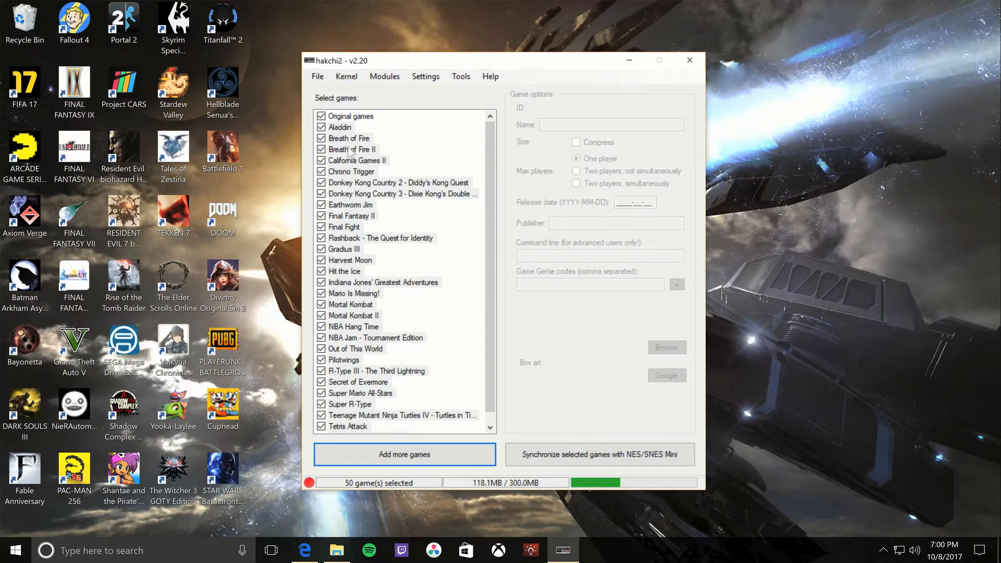
Select the added games and download box art for all of them
click(339, 126)
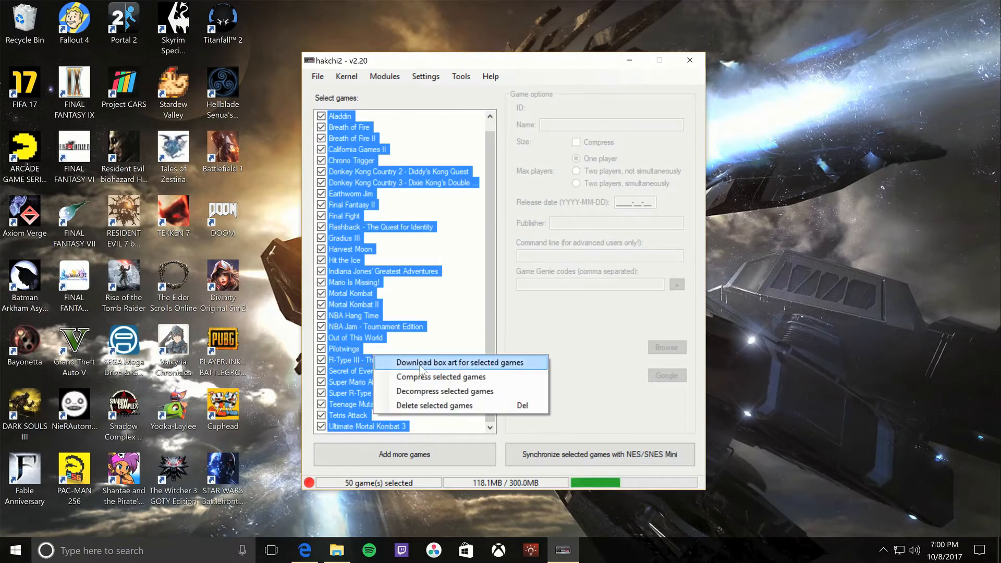
click(456, 362)
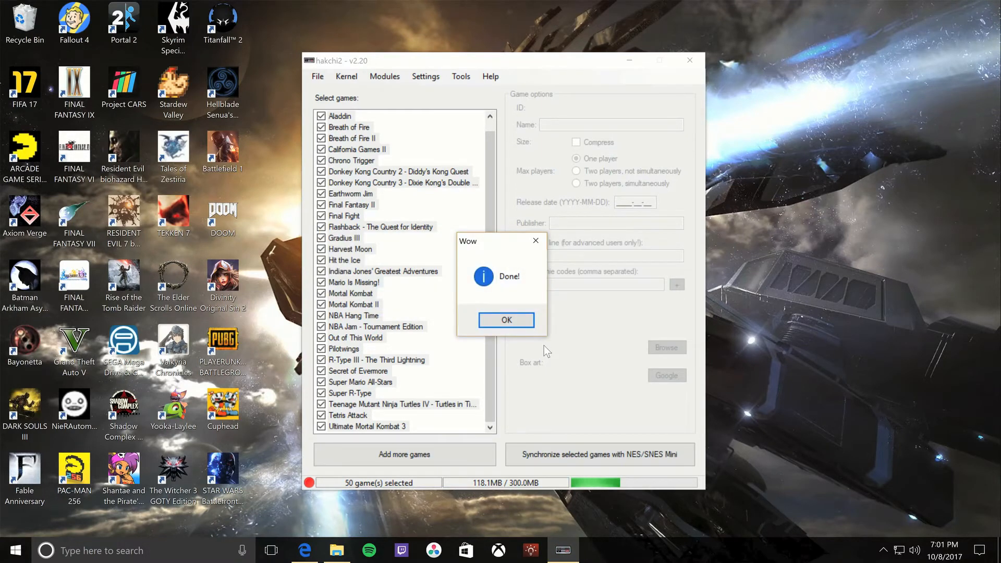
Review the box art of California Games II, Final Fantasy II, Pilotwings and Chrono Trigger
click(506, 320)
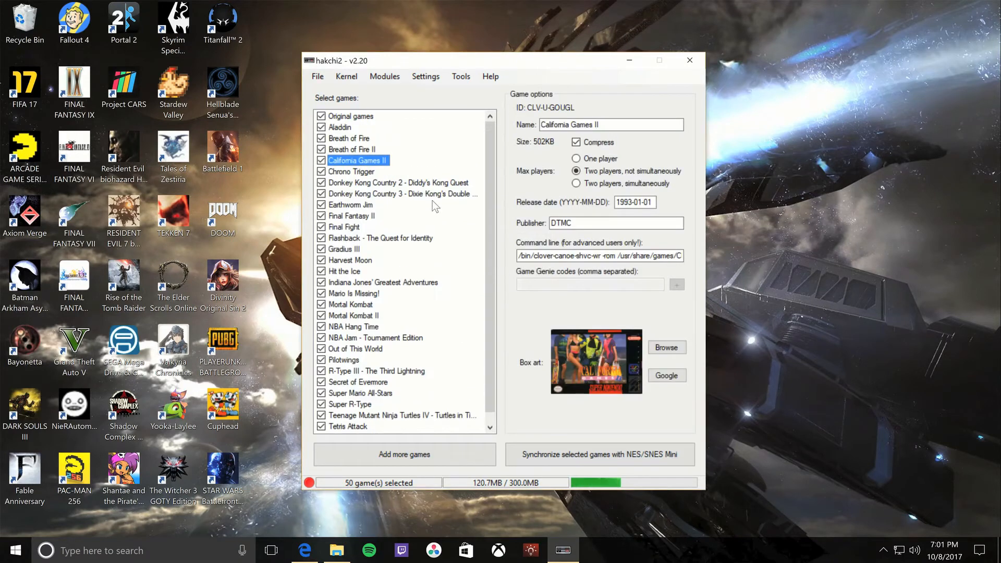
click(352, 215)
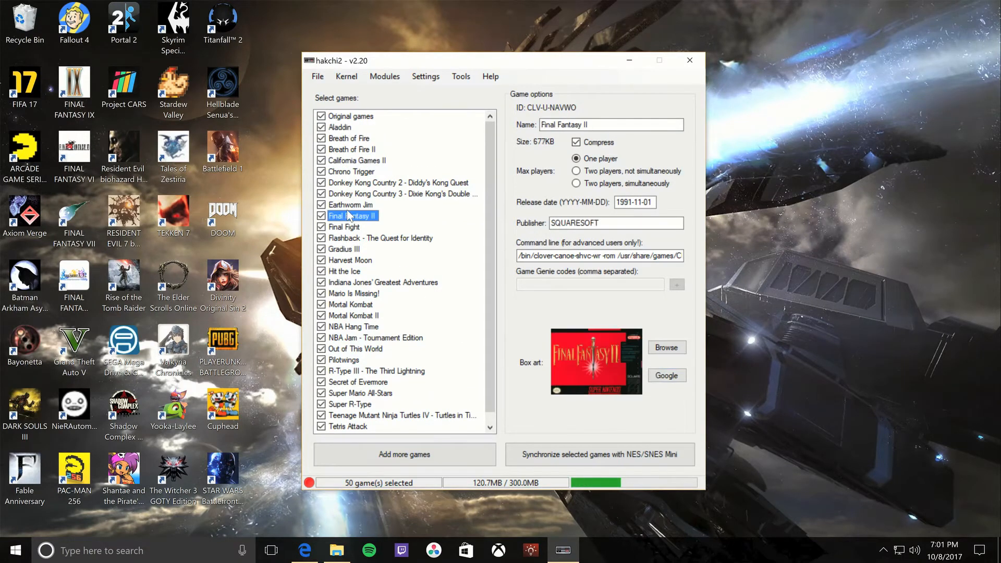
click(343, 359)
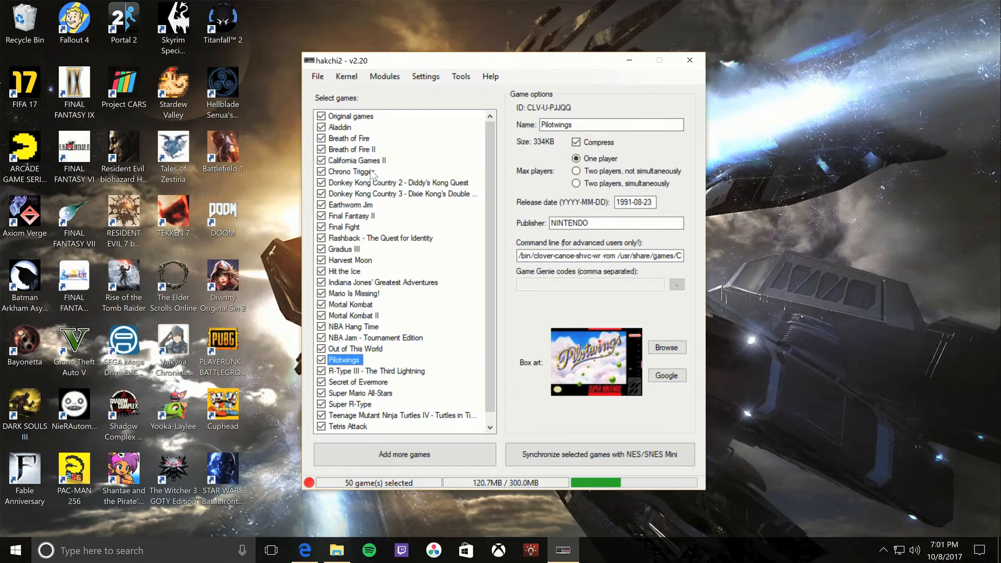
click(350, 171)
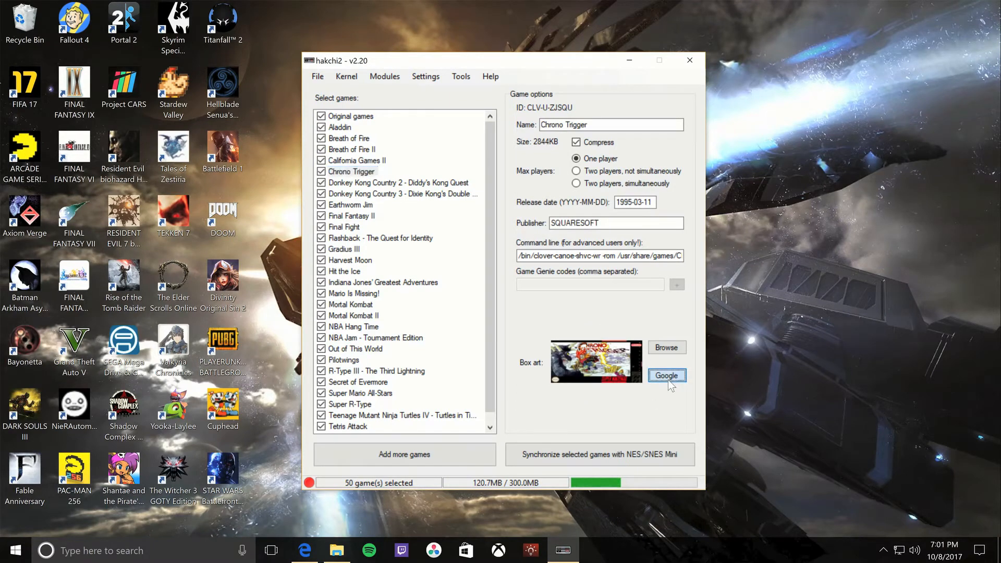
mouse_move(666, 347)
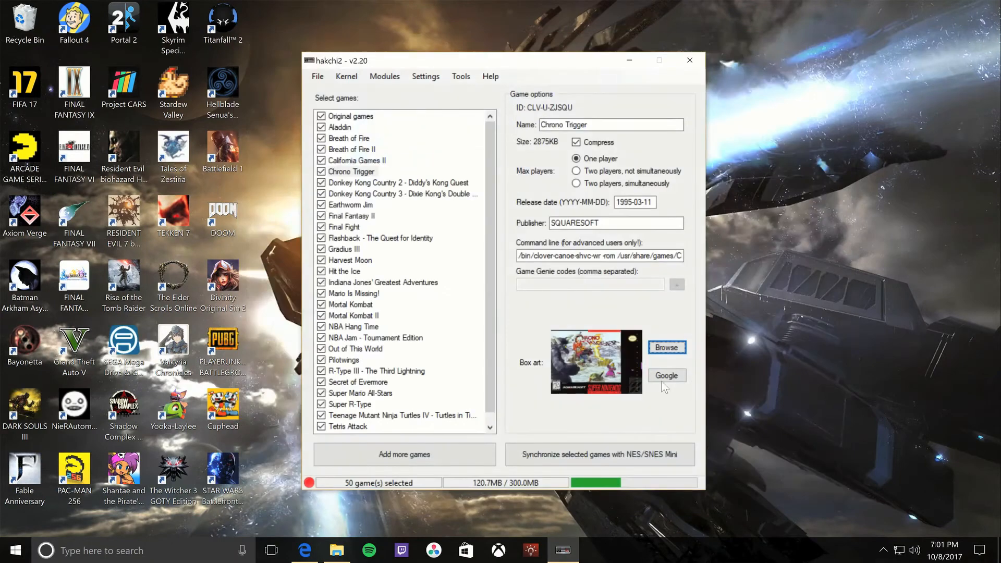
Load a replacement cover for Final Fight and check Breath of Fire, Breath of Fire II and Chrono Trigger covers
click(344, 227)
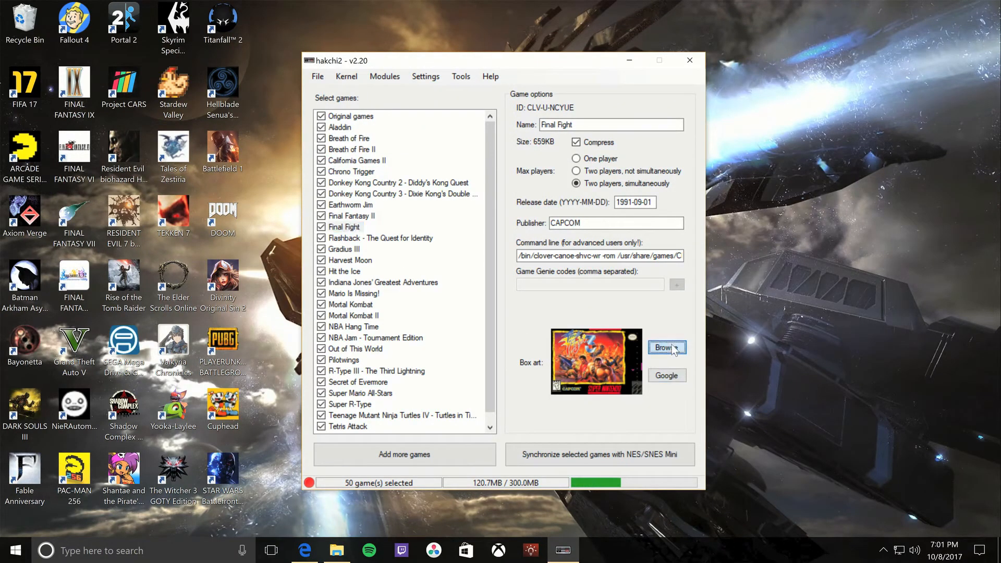
click(666, 347)
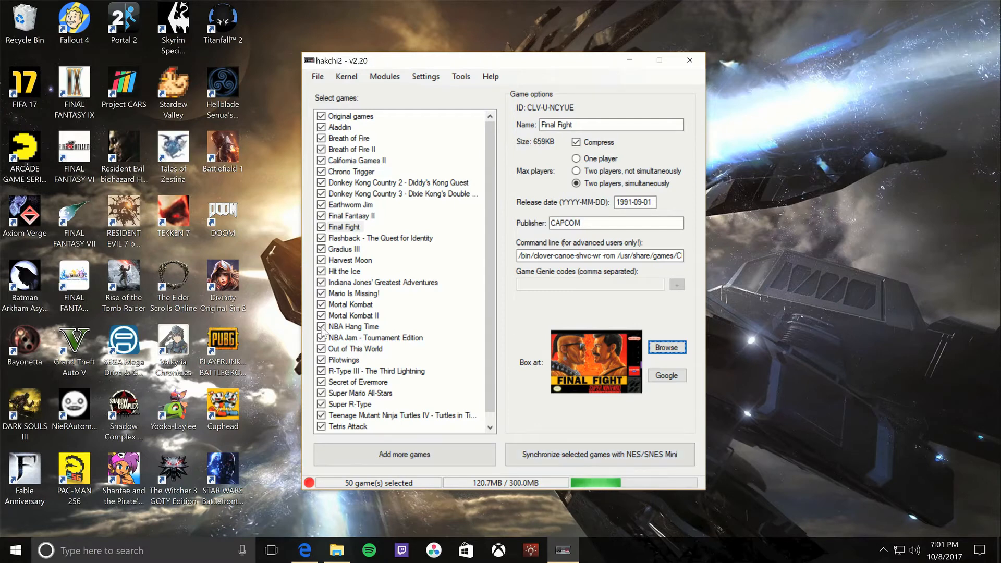
click(349, 137)
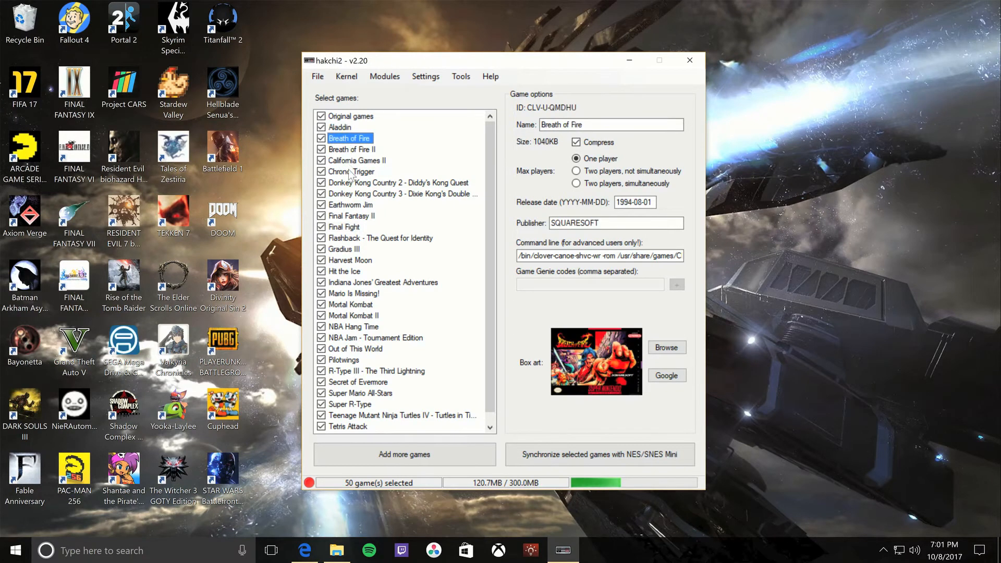
click(350, 149)
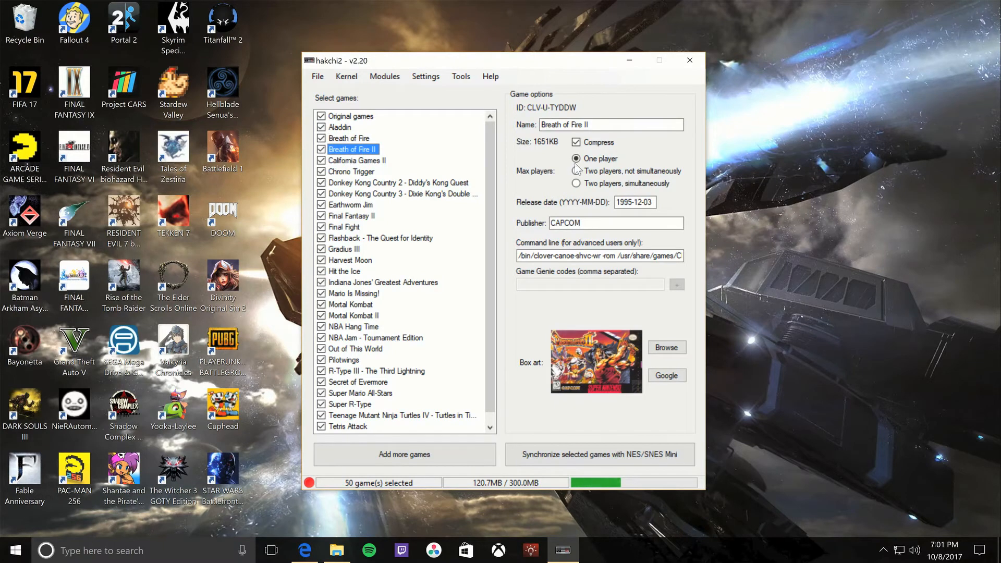
click(351, 172)
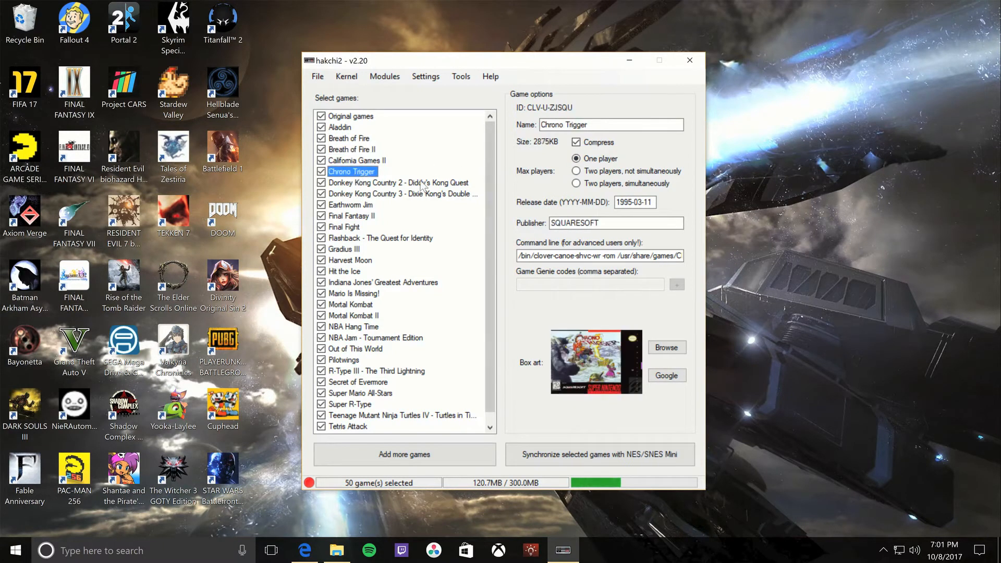
click(343, 226)
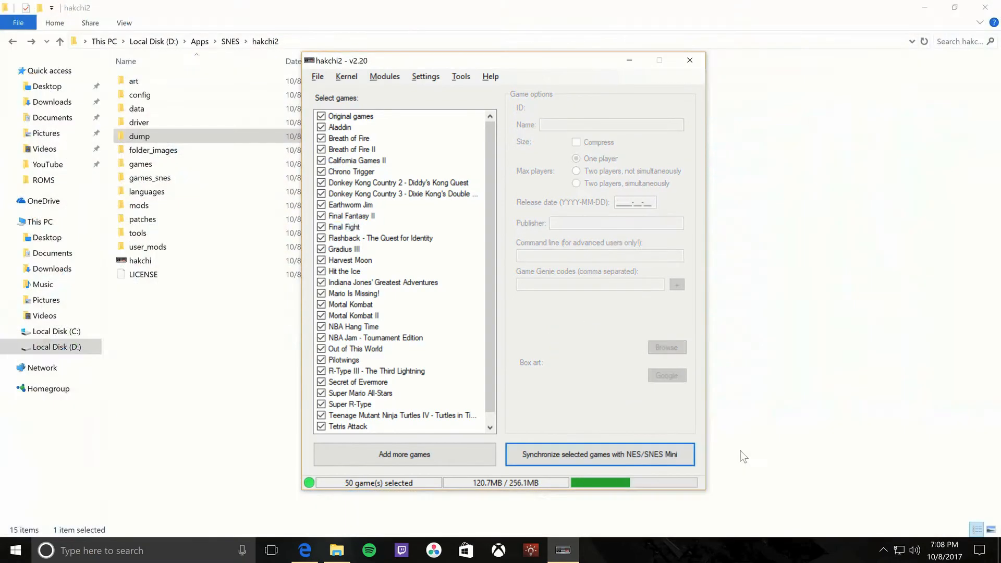
Reach the Pages/folders structure options under Settings to cap pages at 25 games
click(424, 76)
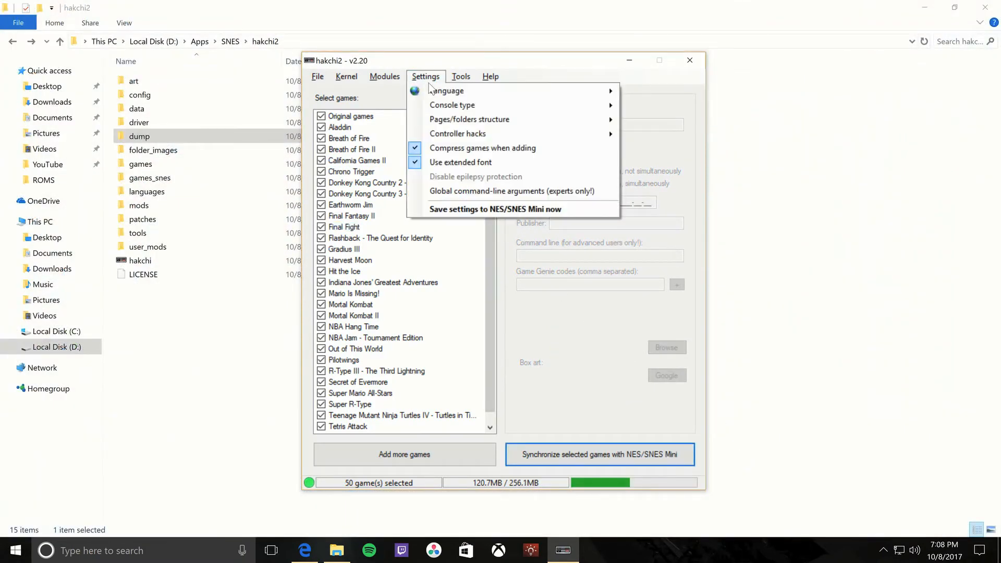
mouse_move(442, 83)
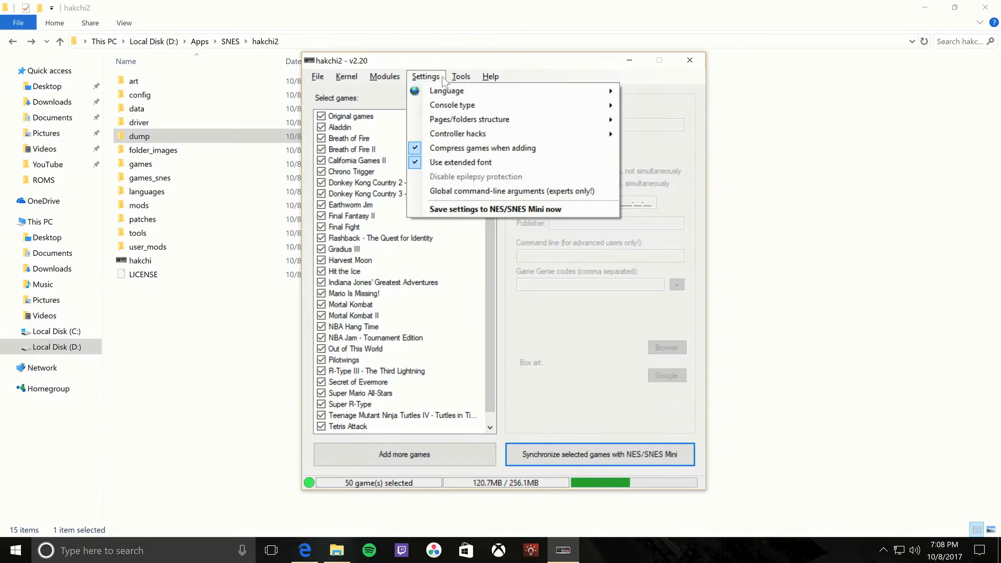
click(469, 119)
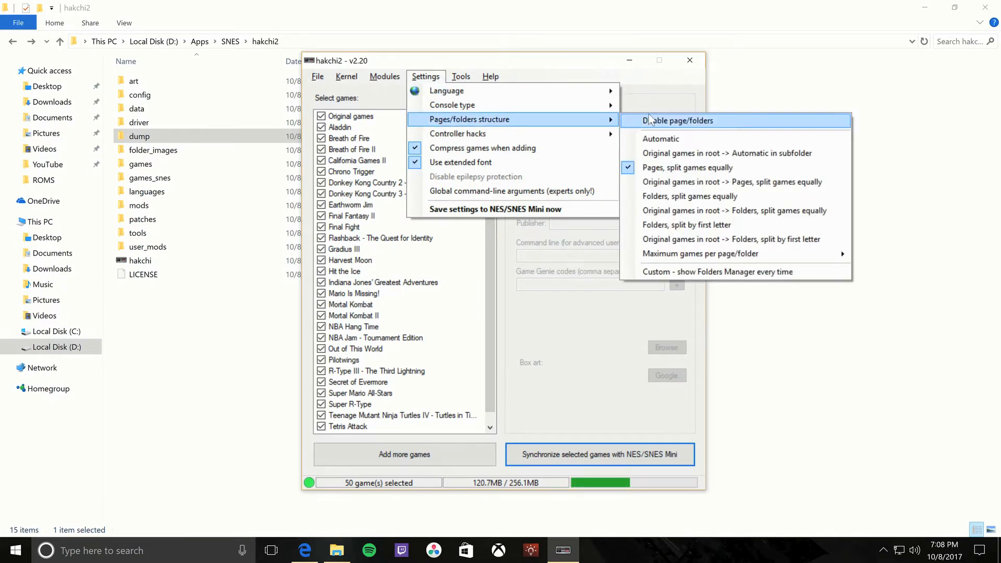
mouse_move(687, 166)
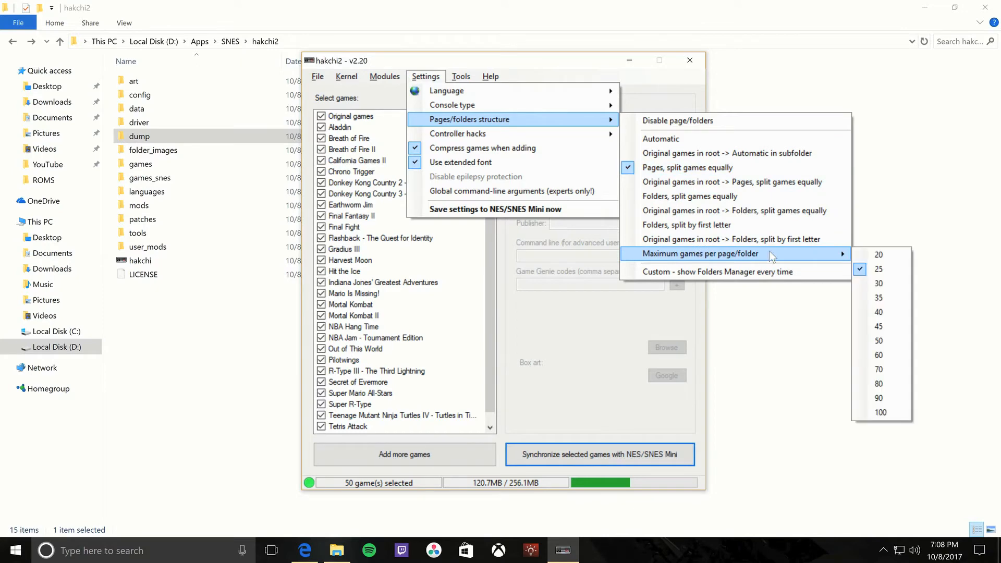
mouse_move(880, 282)
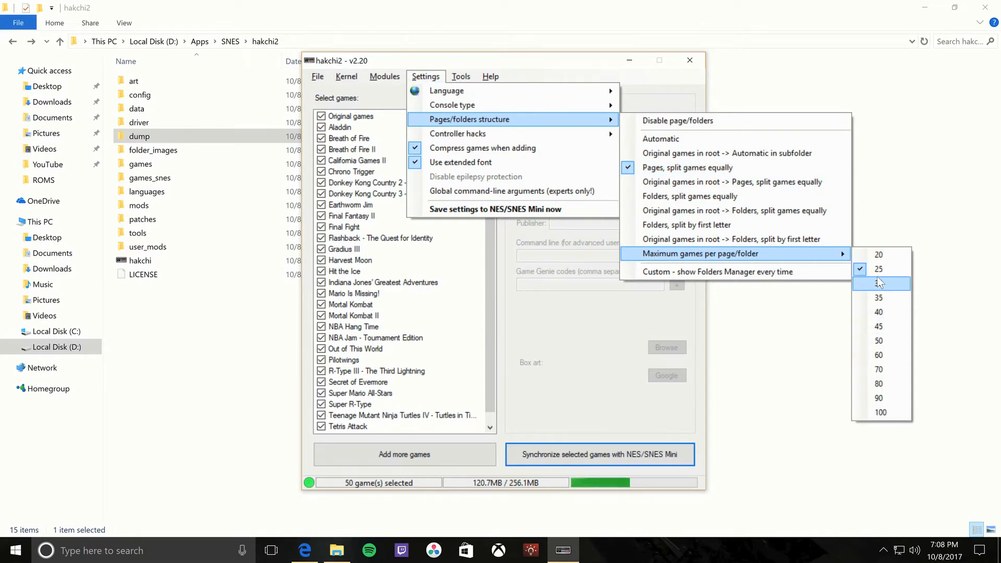
mouse_move(861, 335)
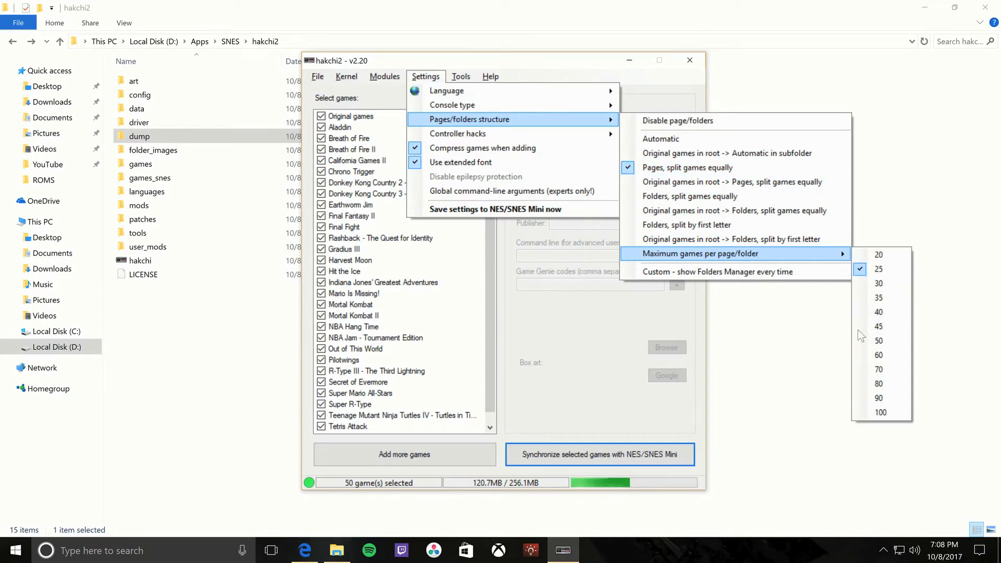
mouse_move(880, 269)
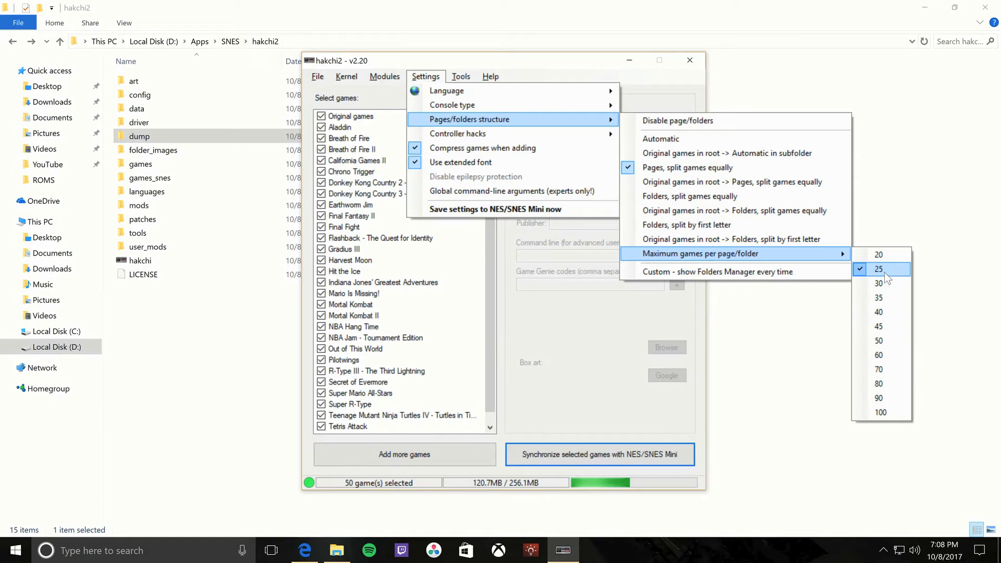
mouse_move(858, 274)
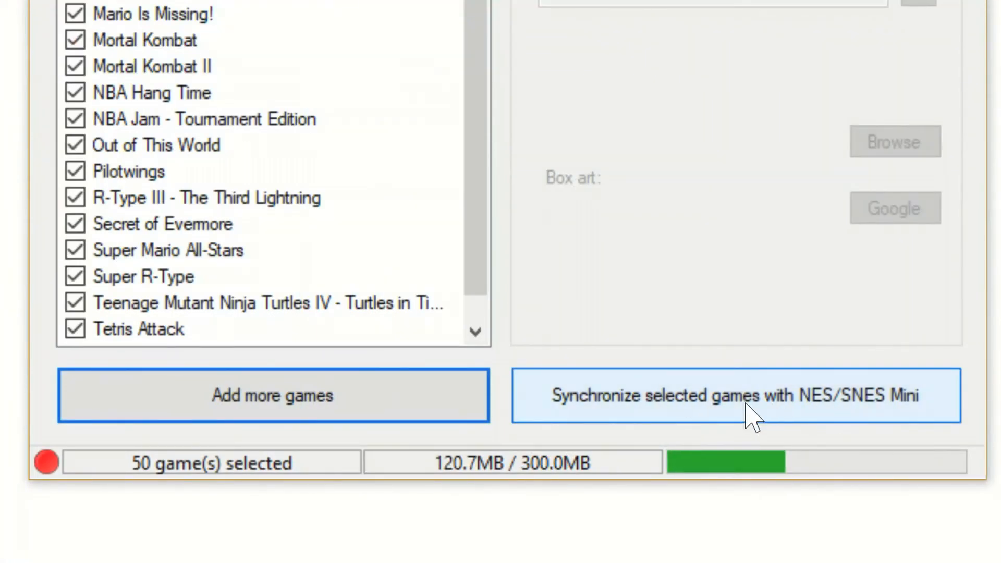
Synchronize the 50 selected games with the SNES Mini and acknowledge the Done! notice
click(735, 395)
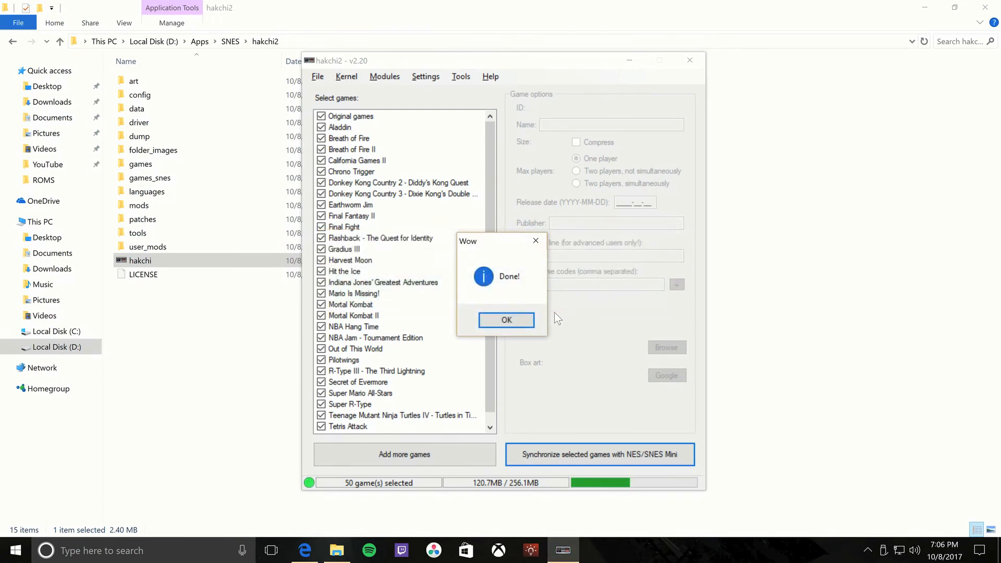
click(505, 319)
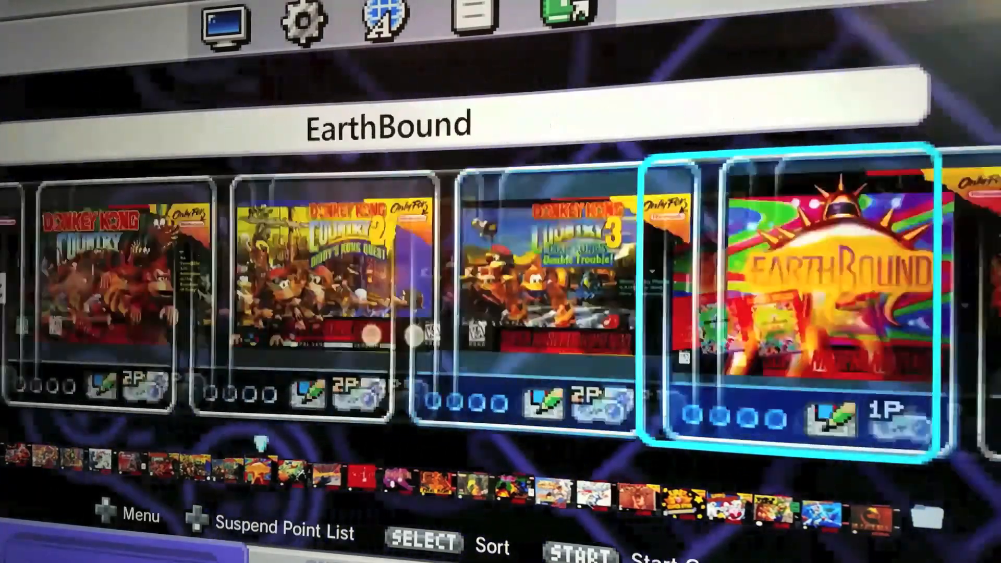
Scroll right along the game shelf past the MOR – YOS folder to Super Castlevania IV
scroll(right, 3)
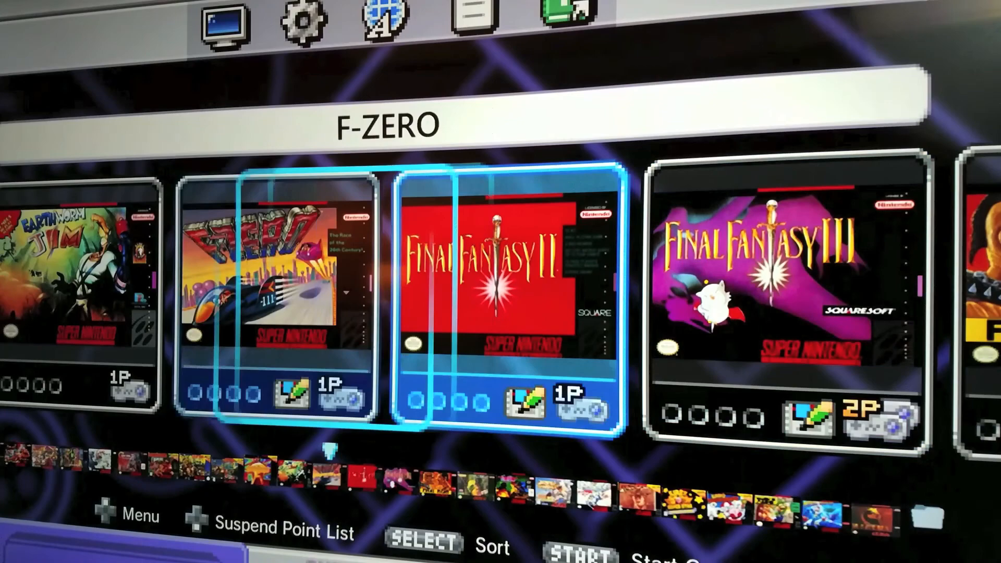
scroll(right, 3)
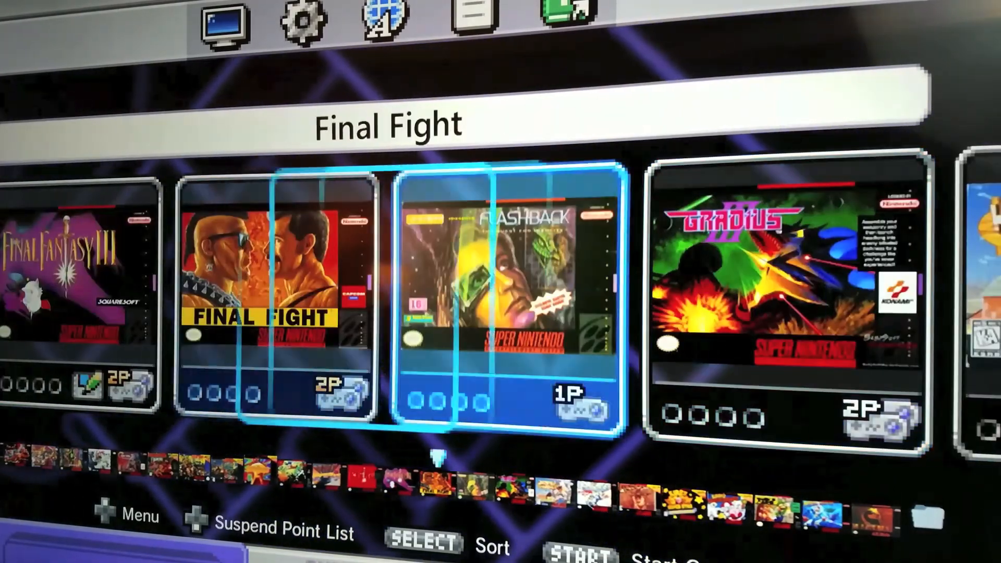
scroll(right, 3)
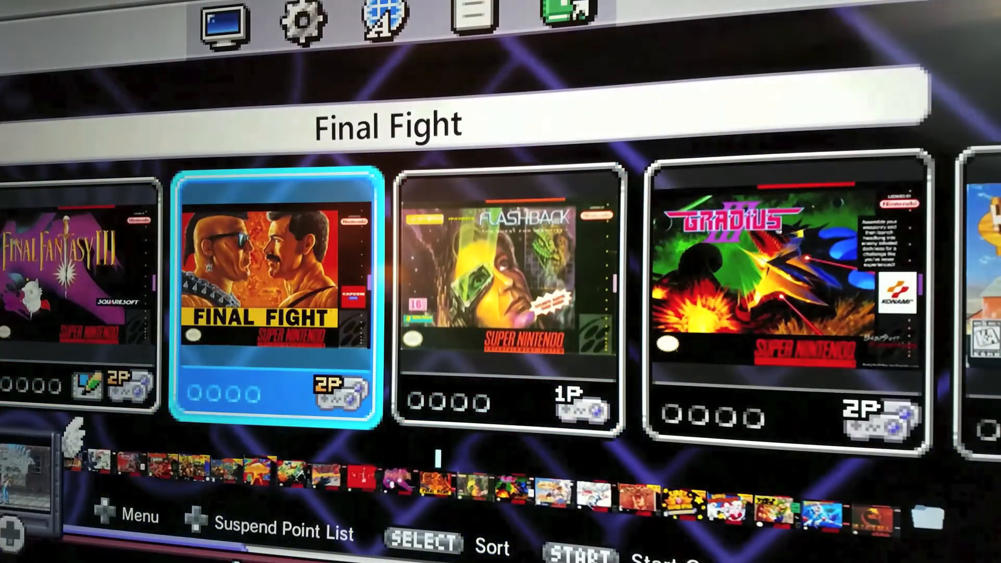
scroll(right, 3)
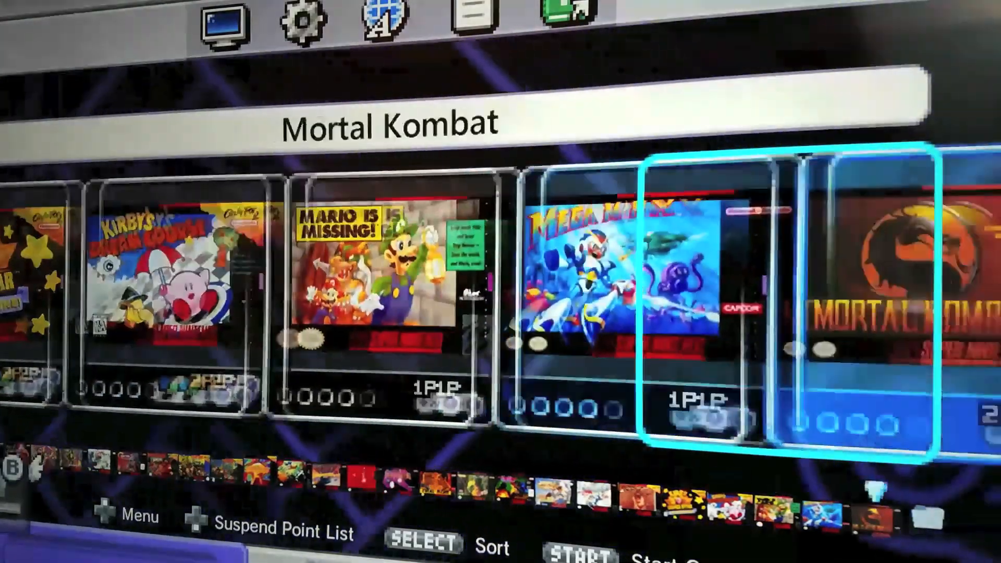
scroll(left, 3)
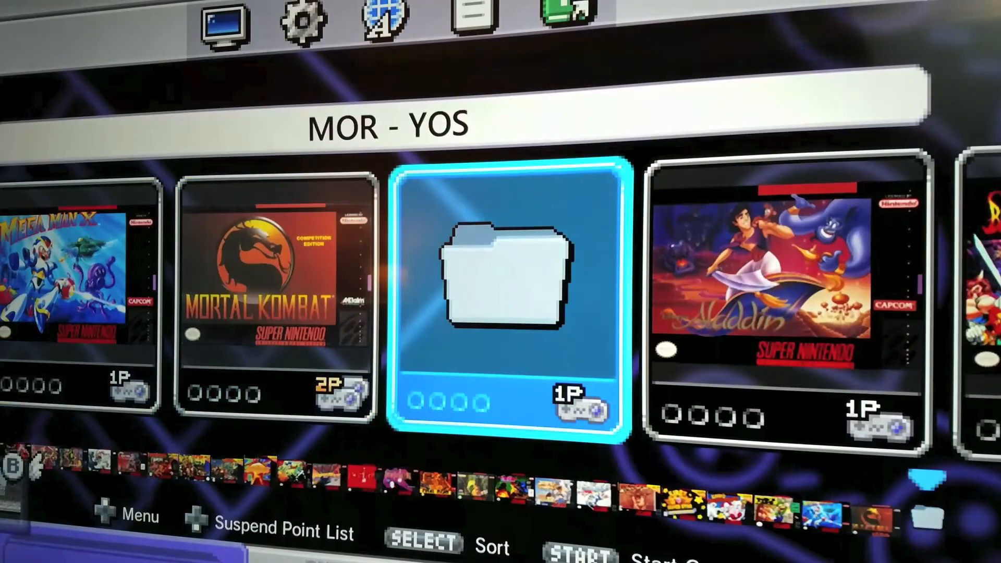
scroll(right, 3)
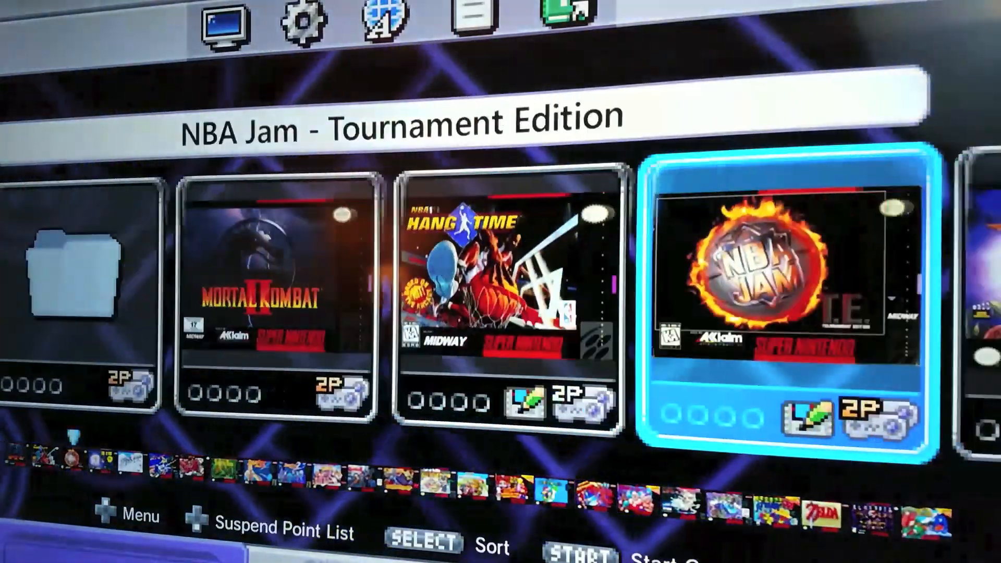
scroll(right, 3)
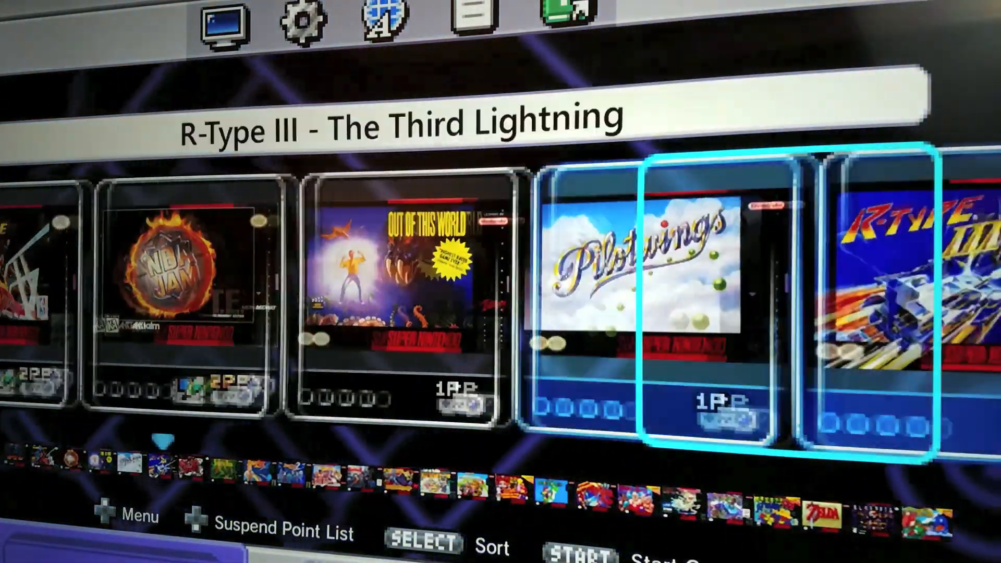
scroll(right, 3)
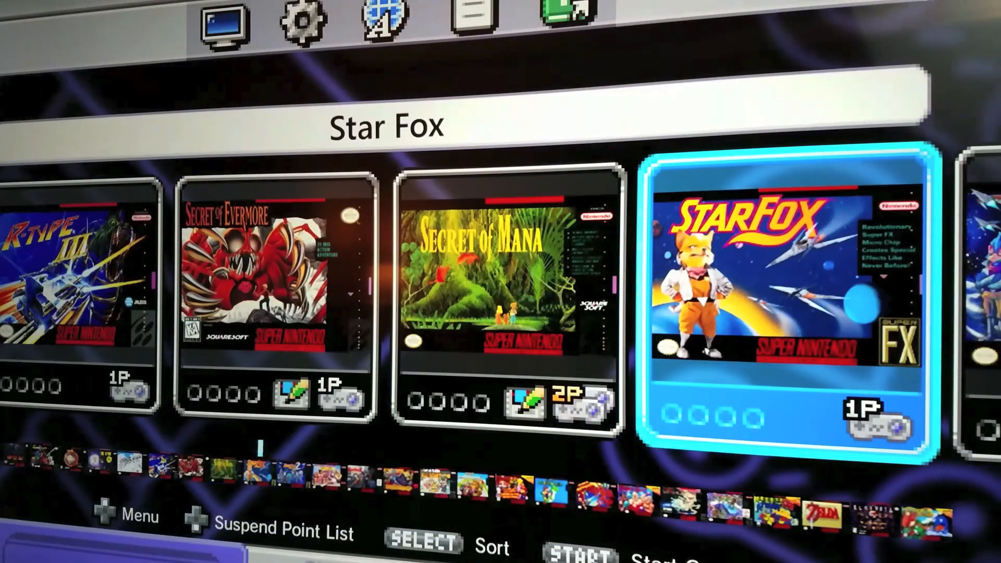
scroll(right, 3)
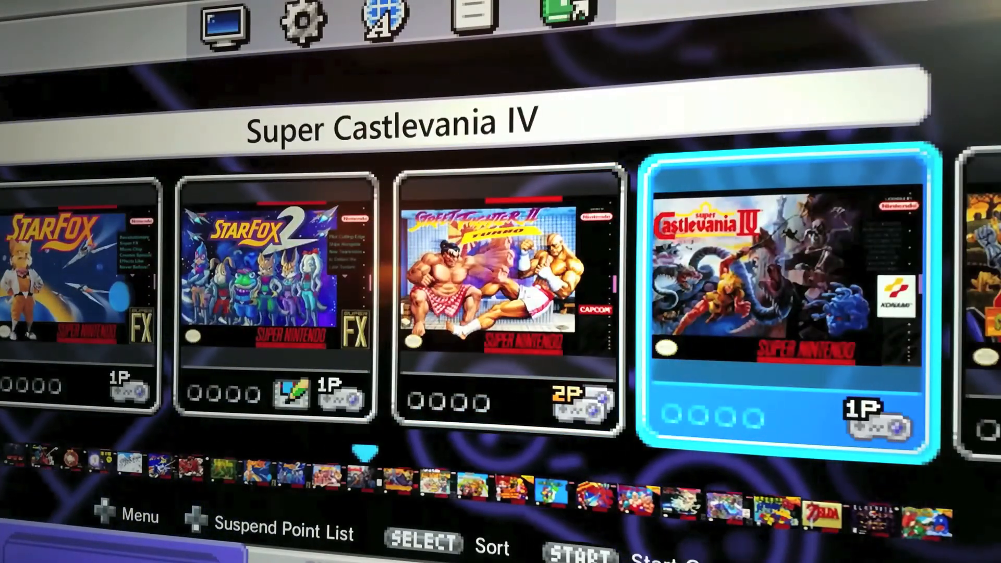